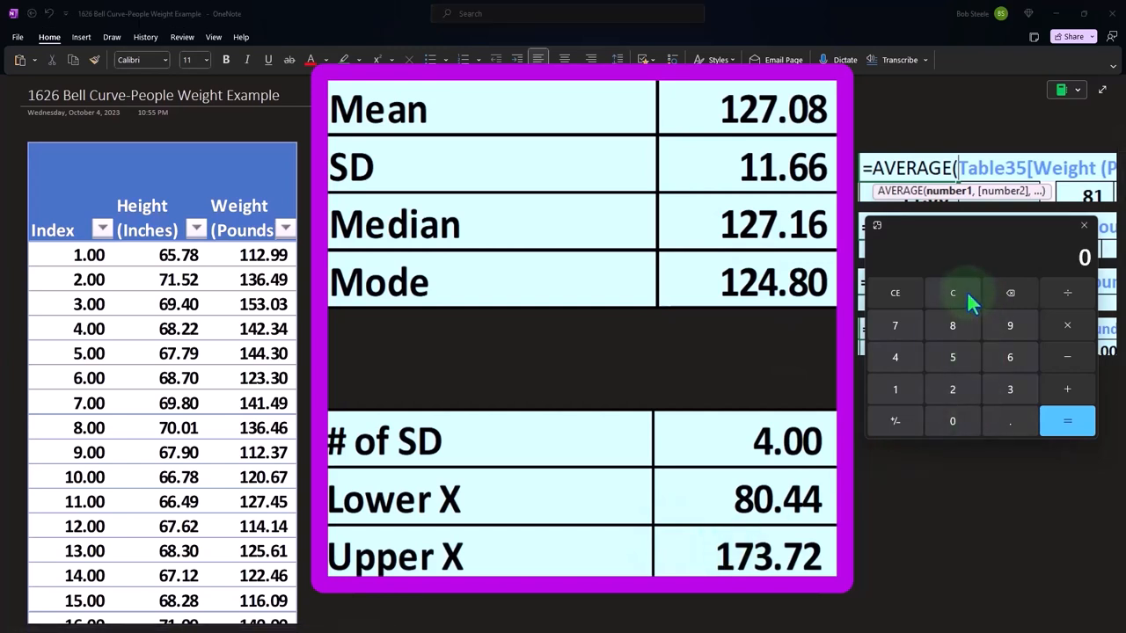
{"action": "mouse_move", "coordinate": [779, 343]}
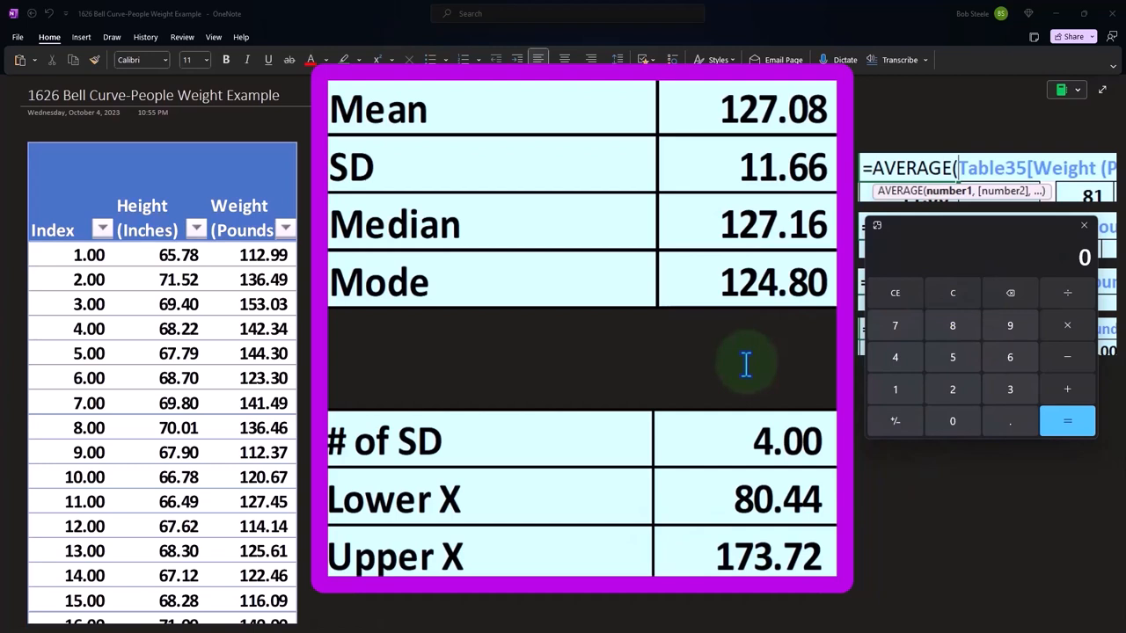
Close the Calculator showing 173.72, keeping the Mean, SD, Median, Mode and X-range summary
{"action": "left_click", "coordinate": [1010, 357]}
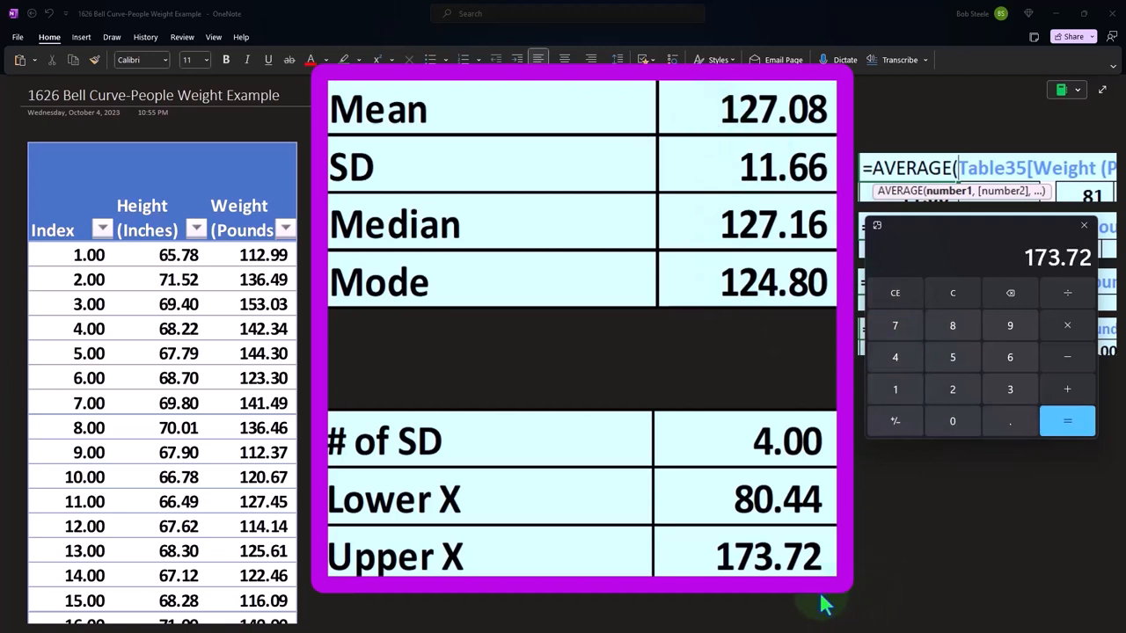
{"action": "mouse_move", "coordinate": [942, 251]}
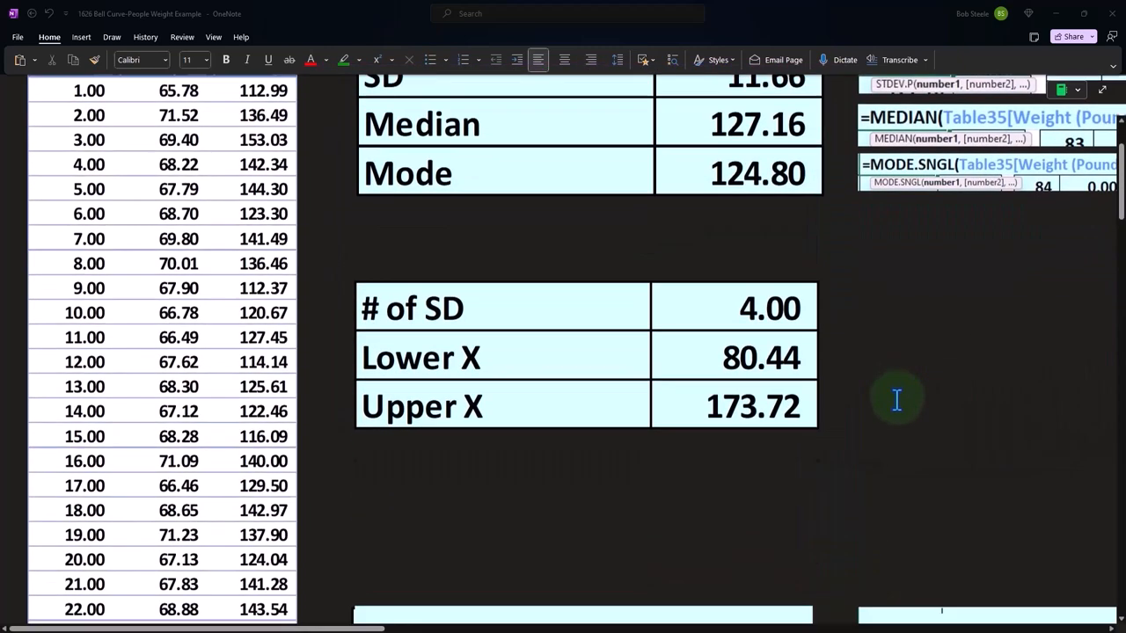
Scroll down to the X / P(x) table rows for weights 80 through 86
{"action": "scroll", "scroll_direction": "down", "scroll_amount": 3}
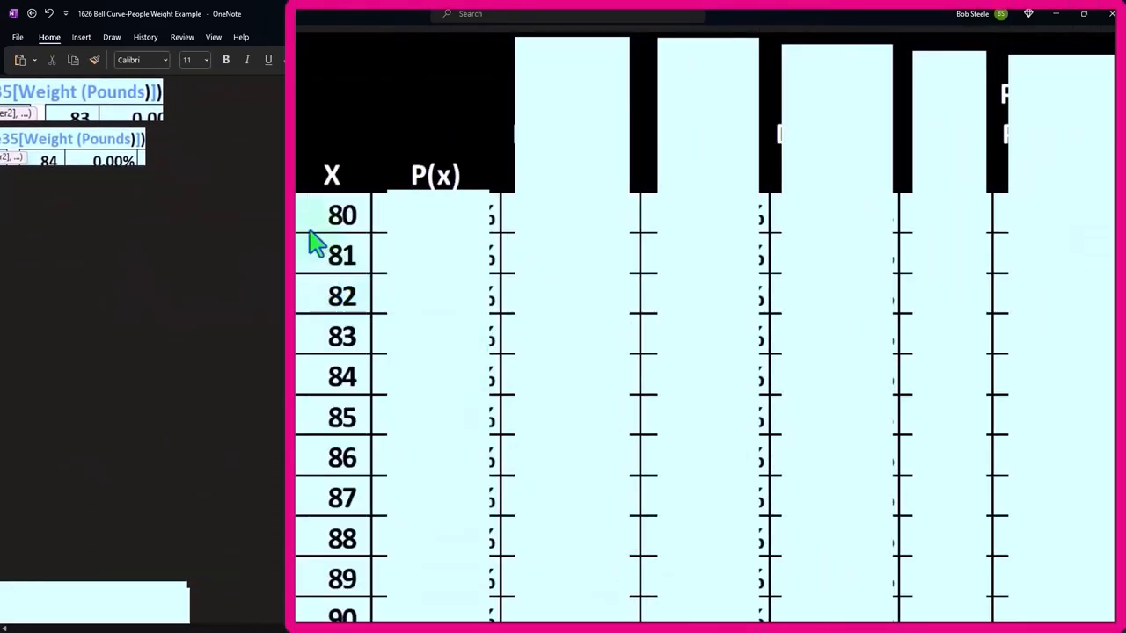
{"action": "scroll", "scroll_direction": "down", "scroll_amount": 3}
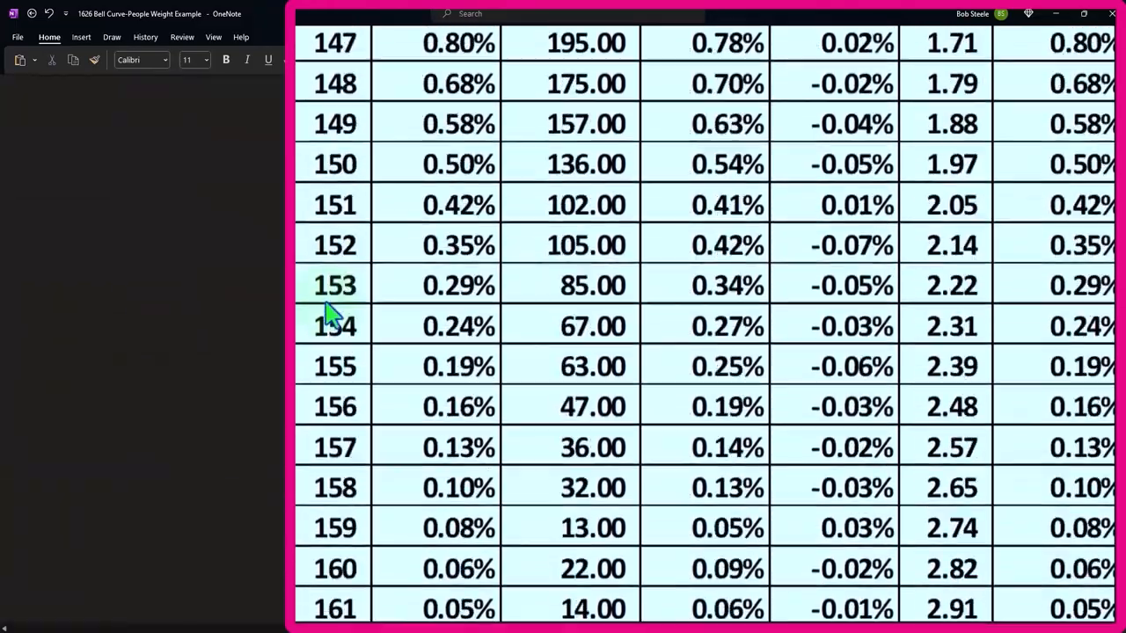
{"action": "scroll", "scroll_direction": "down", "scroll_amount": 3}
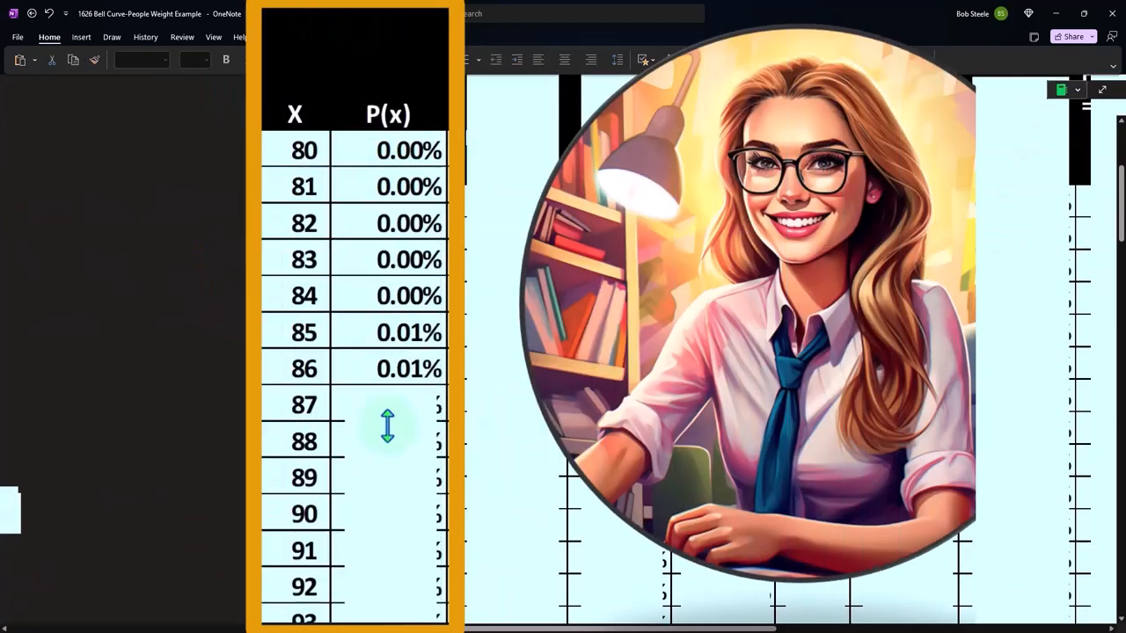
Scroll through the P(x) column, ending at the NORM.DIST formula note beside Actual Frequency
{"action": "scroll", "scroll_direction": "down", "scroll_amount": 3}
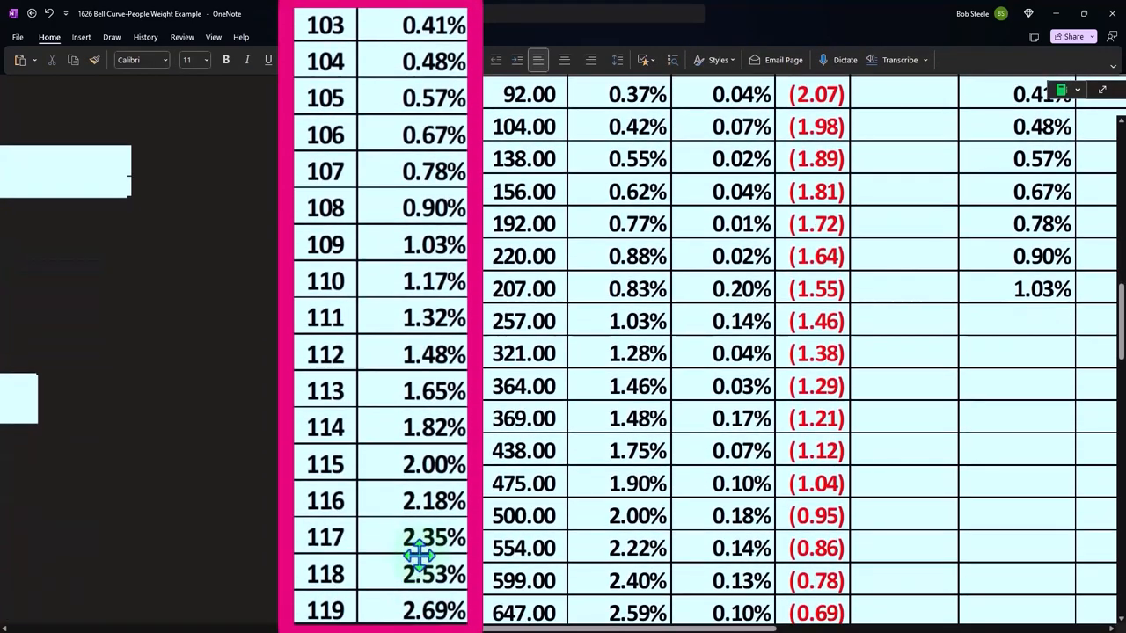
{"action": "scroll", "scroll_direction": "down", "scroll_amount": 3}
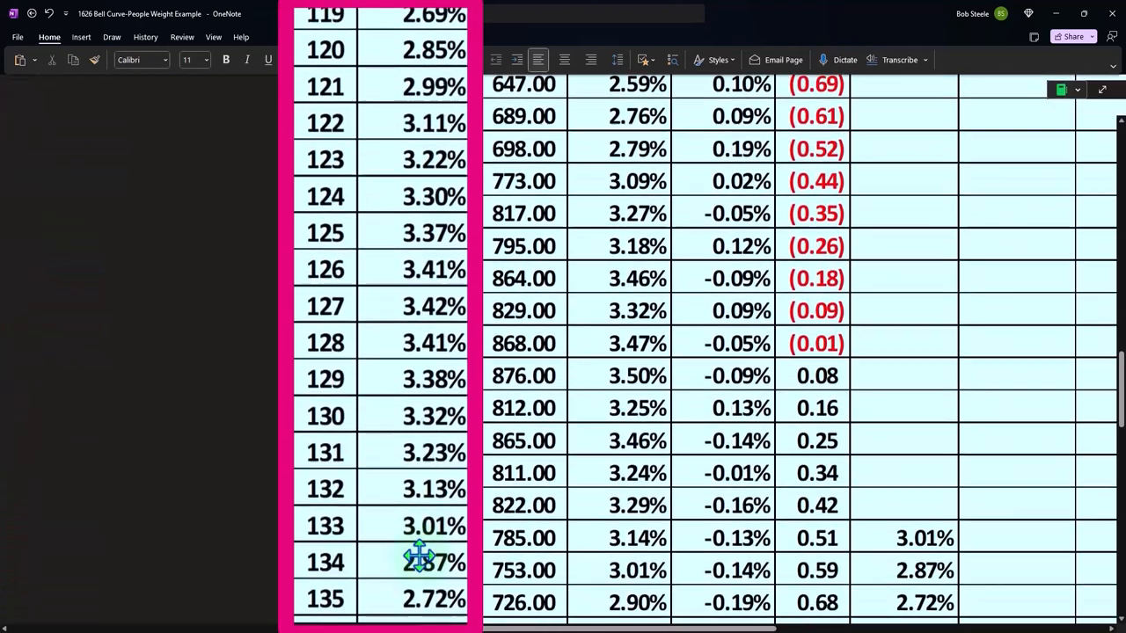
{"action": "scroll", "scroll_direction": "down", "scroll_amount": 3}
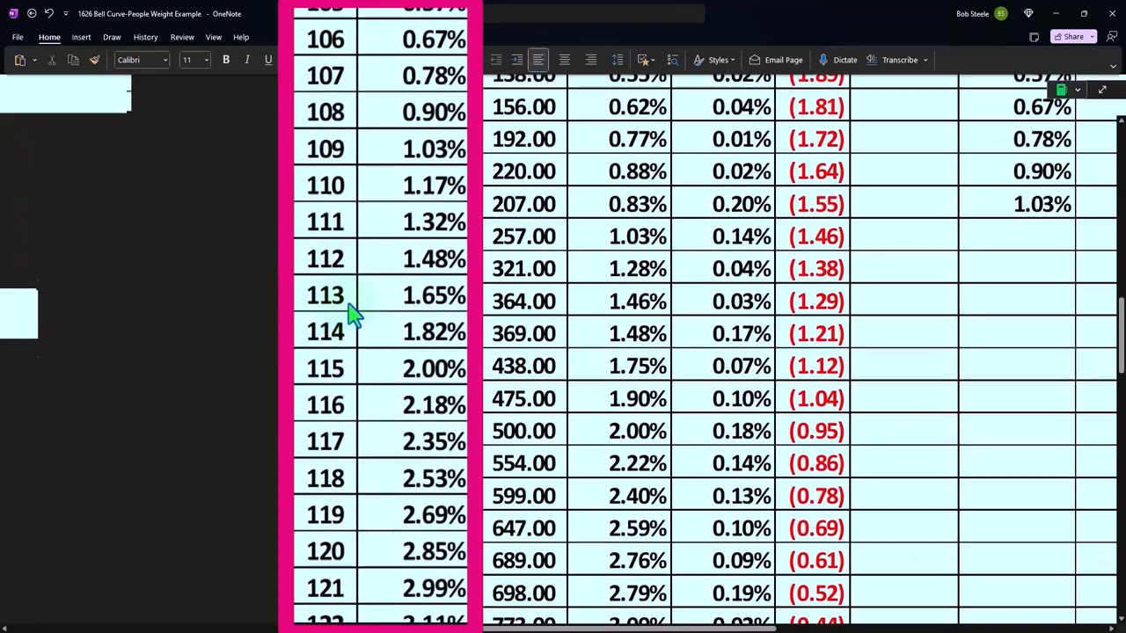
{"action": "scroll", "scroll_direction": "down", "scroll_amount": 3}
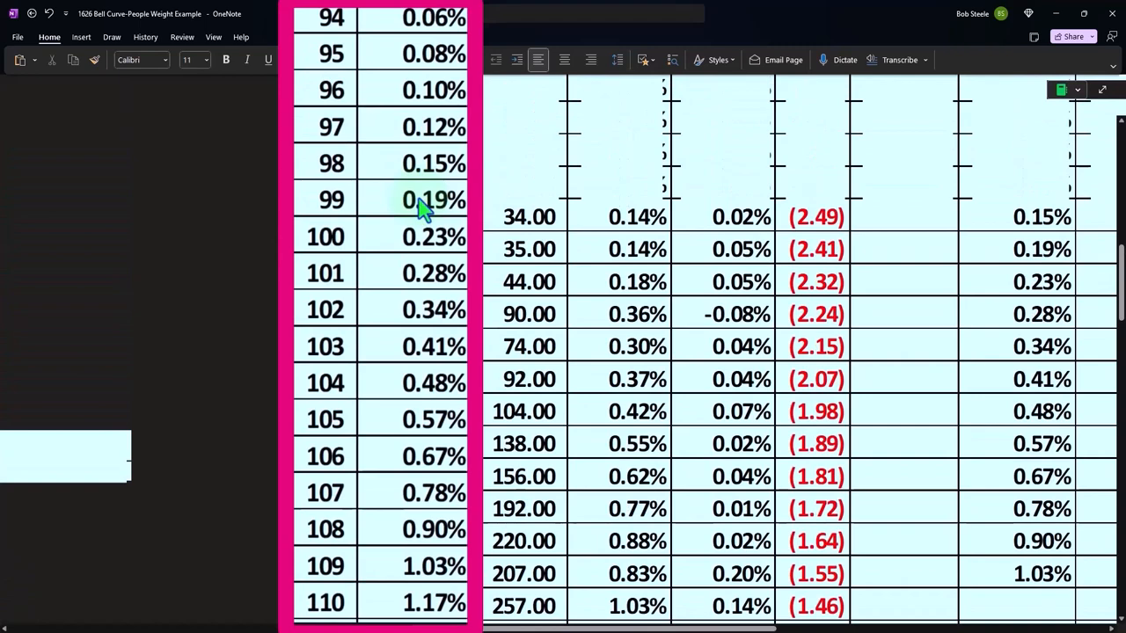
{"action": "left_click", "coordinate": [370, 123]}
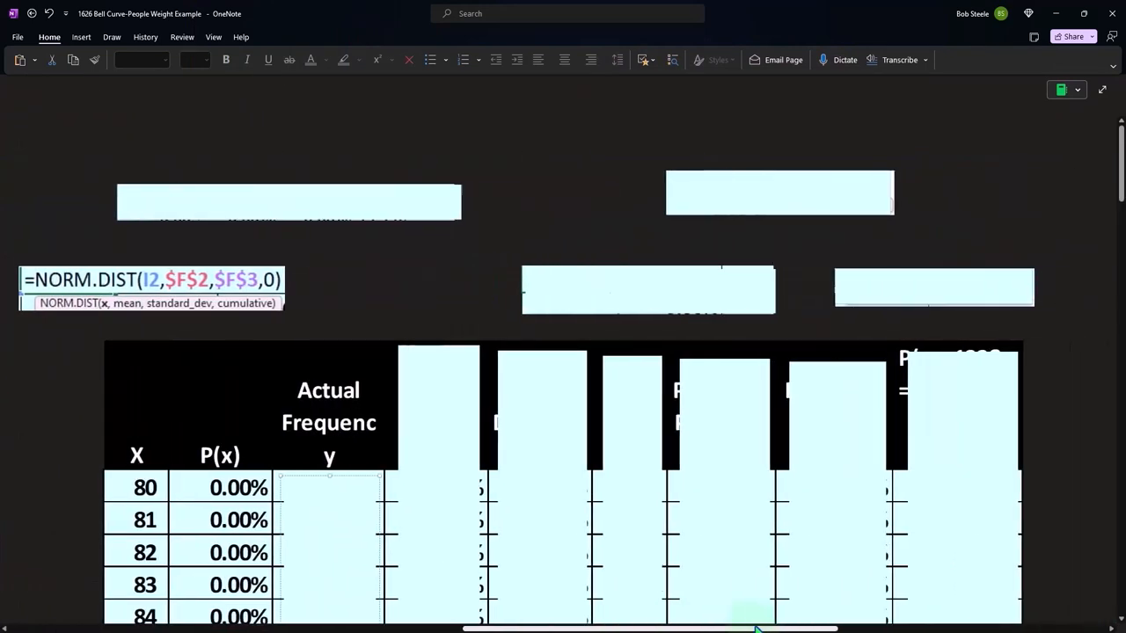
Scroll to the FREQUENCY formula and counts 2, 0, 0, 1, 2, 3, 2 for weights 80–86
{"action": "scroll", "scroll_direction": "down", "scroll_amount": 3}
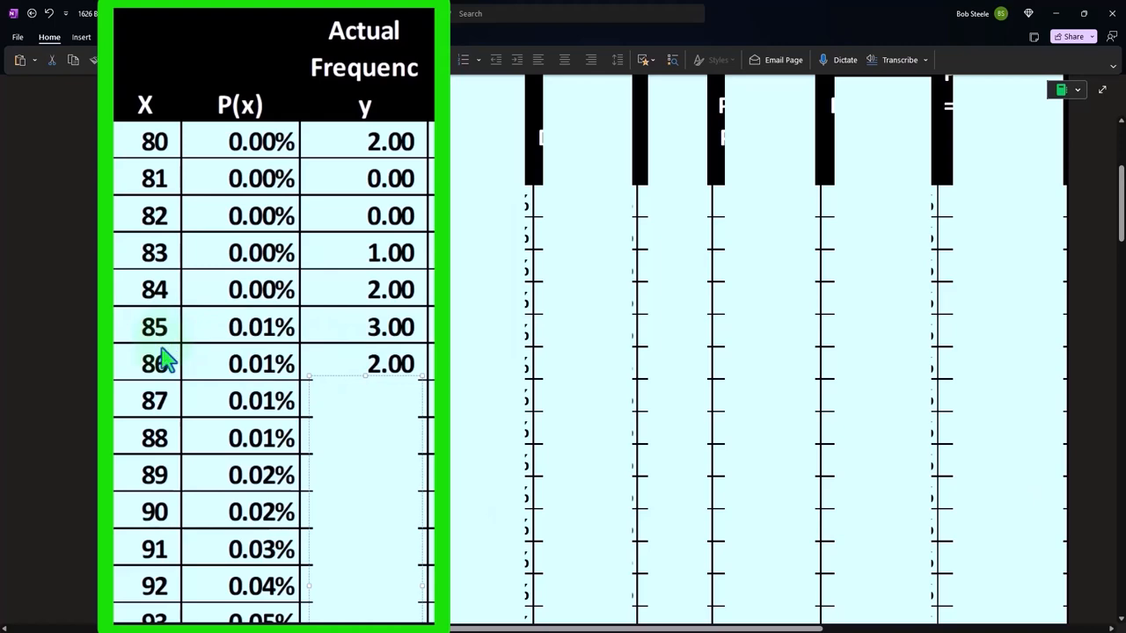
{"action": "mouse_move", "coordinate": [357, 379]}
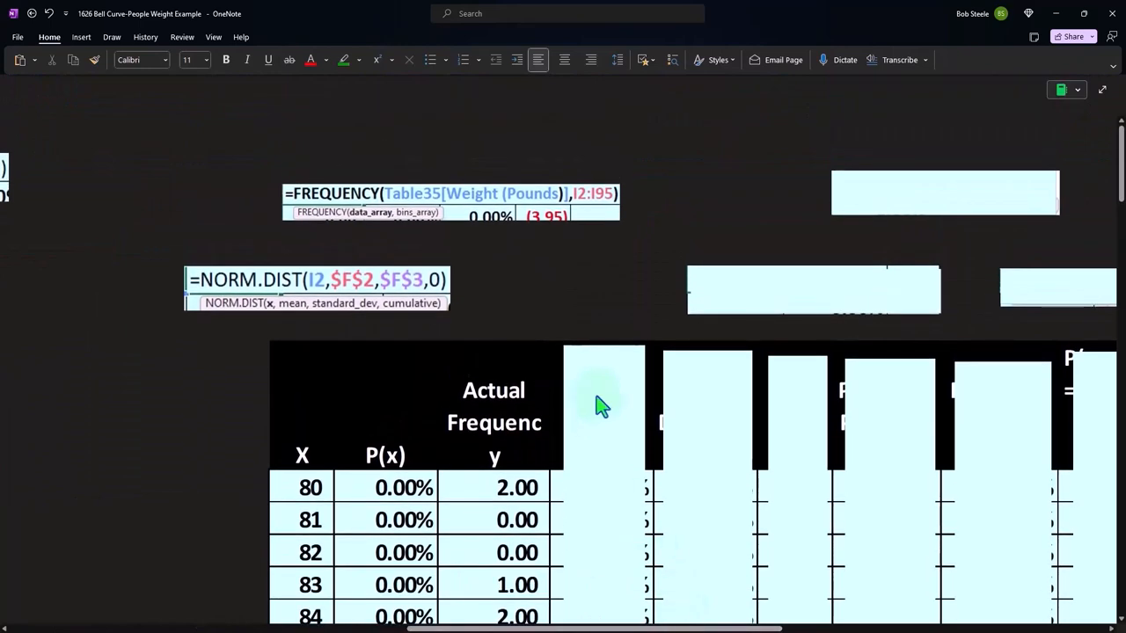
Scroll right and down through the Actual Frequency counts to weight 154
{"action": "scroll", "scroll_direction": "right", "scroll_amount": 3}
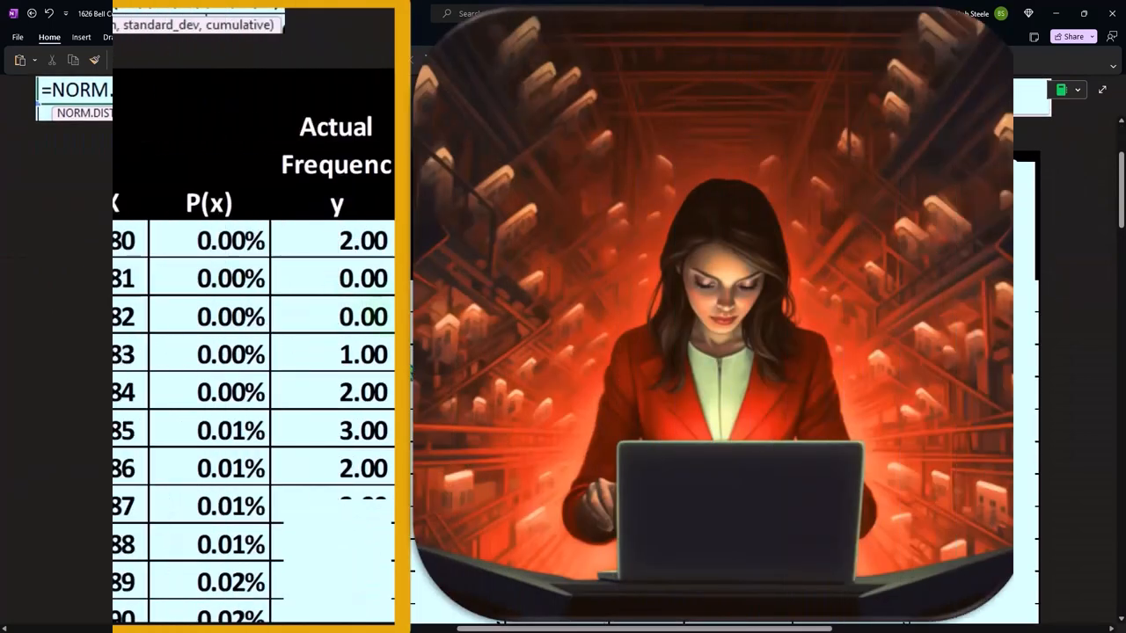
{"action": "scroll", "scroll_direction": "down", "scroll_amount": 3}
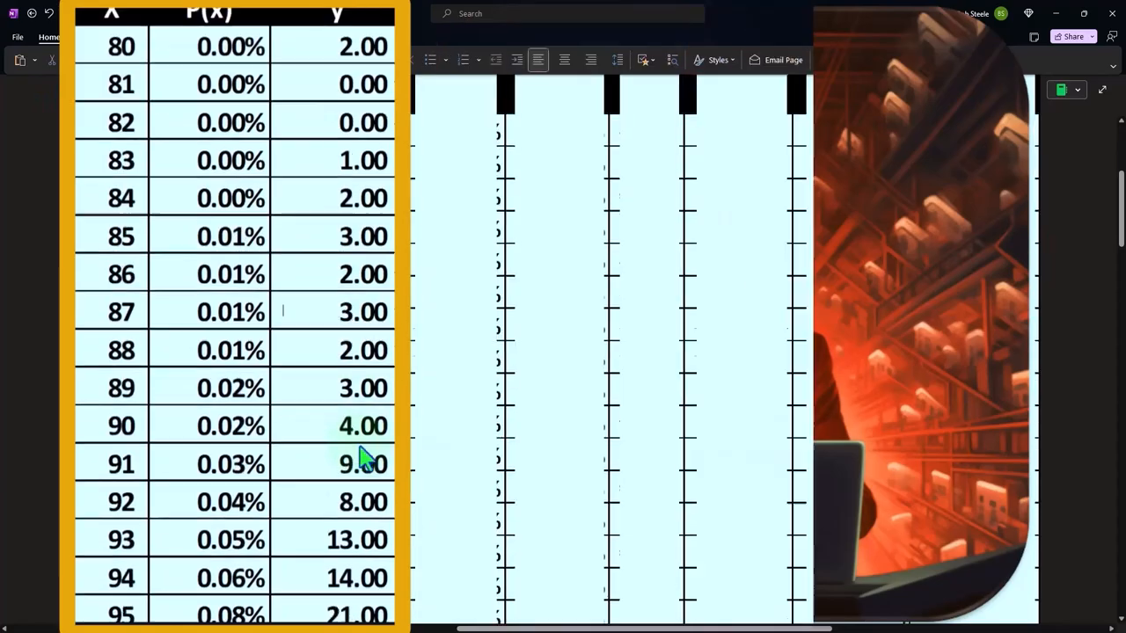
{"action": "scroll", "scroll_direction": "down", "scroll_amount": 3}
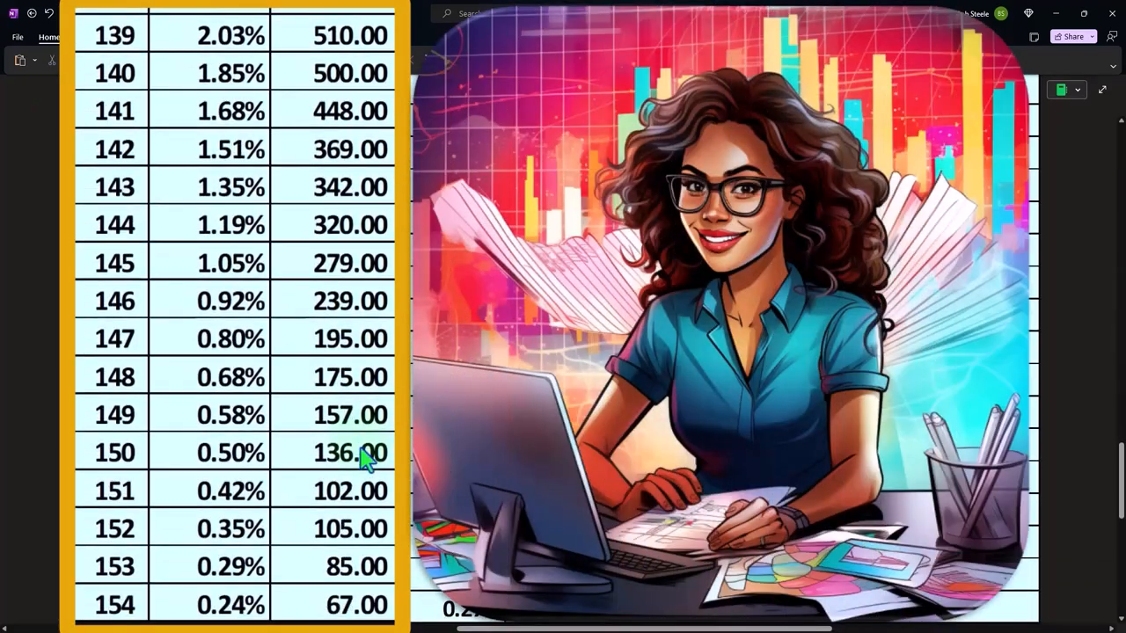
{"action": "mouse_move", "coordinate": [321, 330]}
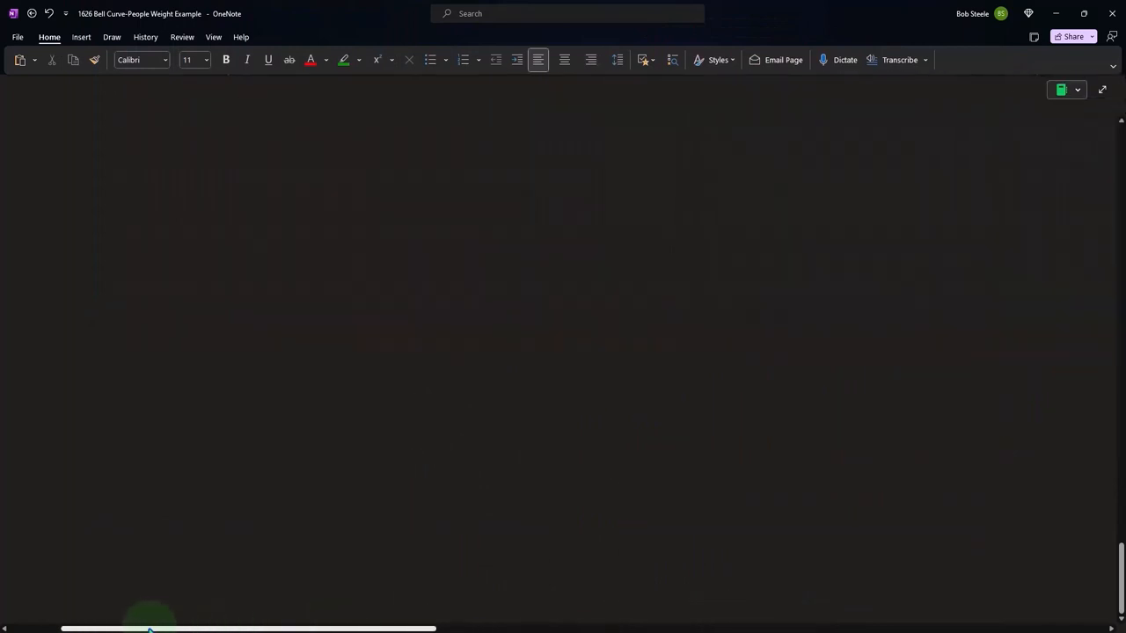
Show Count of Data 25,000 with its =COUNT(Table35[Weight (Pounds)]) formula note
{"action": "scroll", "scroll_direction": "down", "scroll_amount": 3}
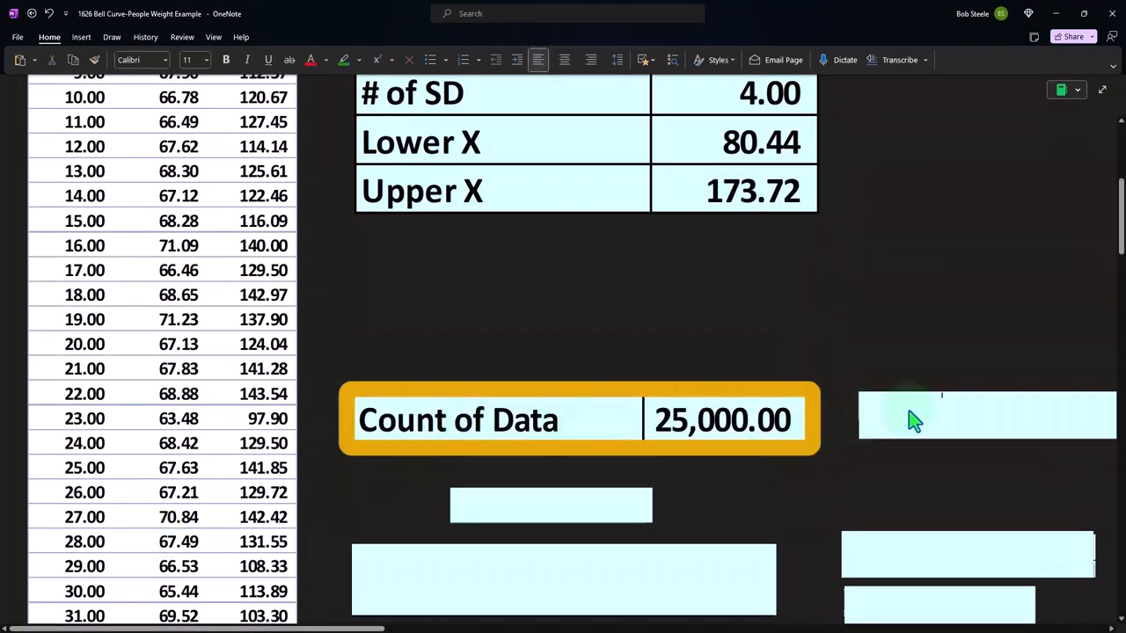
{"action": "type", "text": "=COUNT(Table35[Weight (Po"}
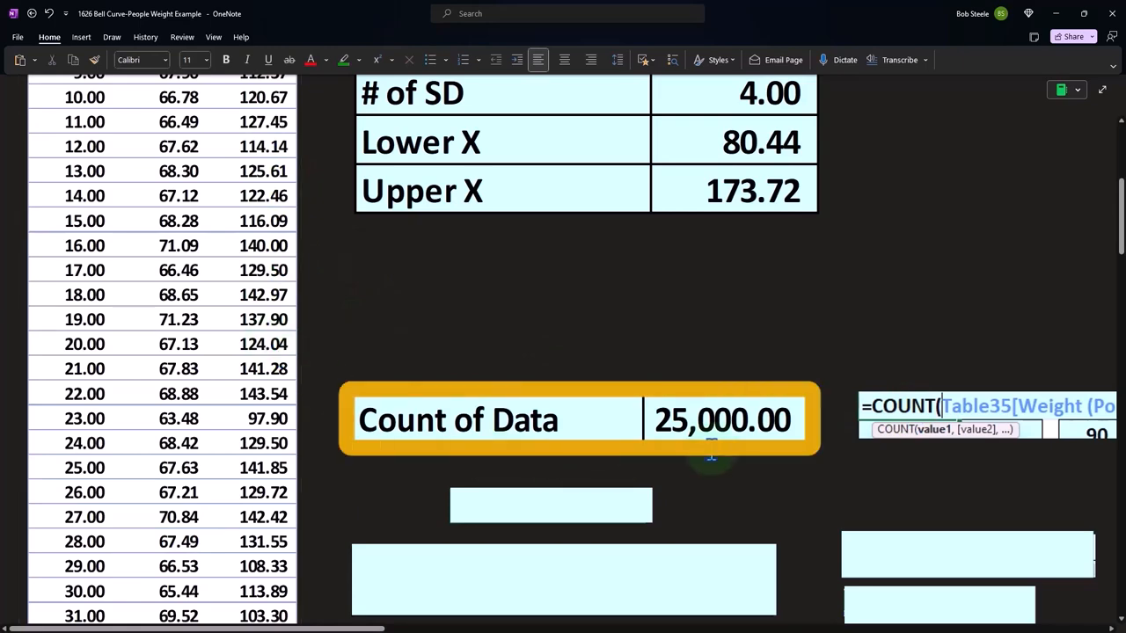
{"action": "scroll", "scroll_direction": "down", "scroll_amount": 3}
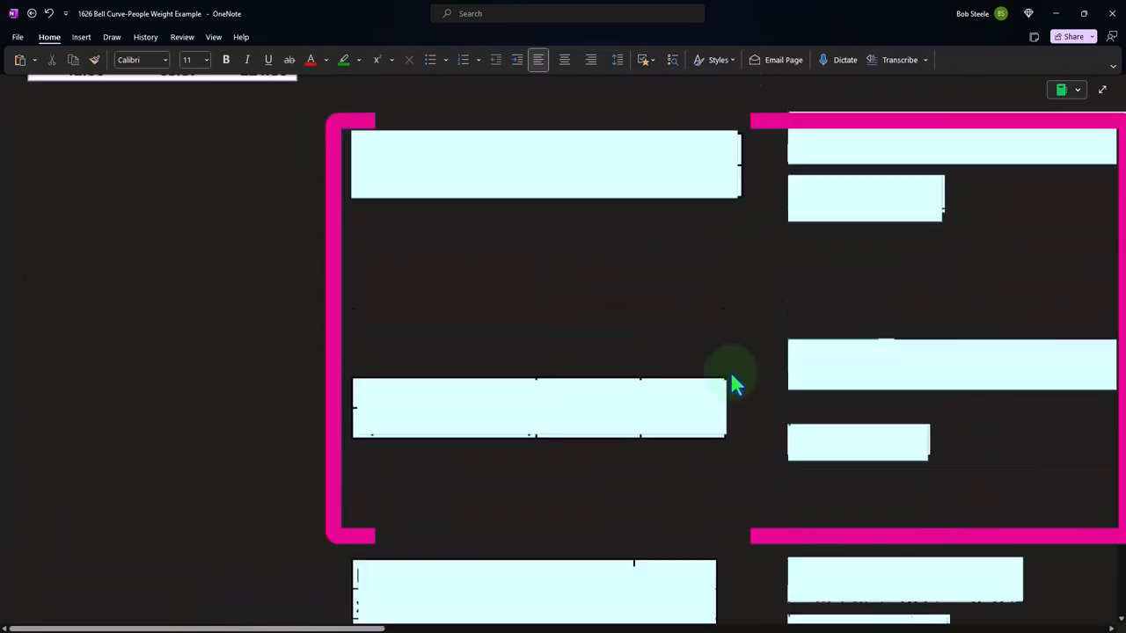
{"action": "scroll", "scroll_direction": "down", "scroll_amount": 3}
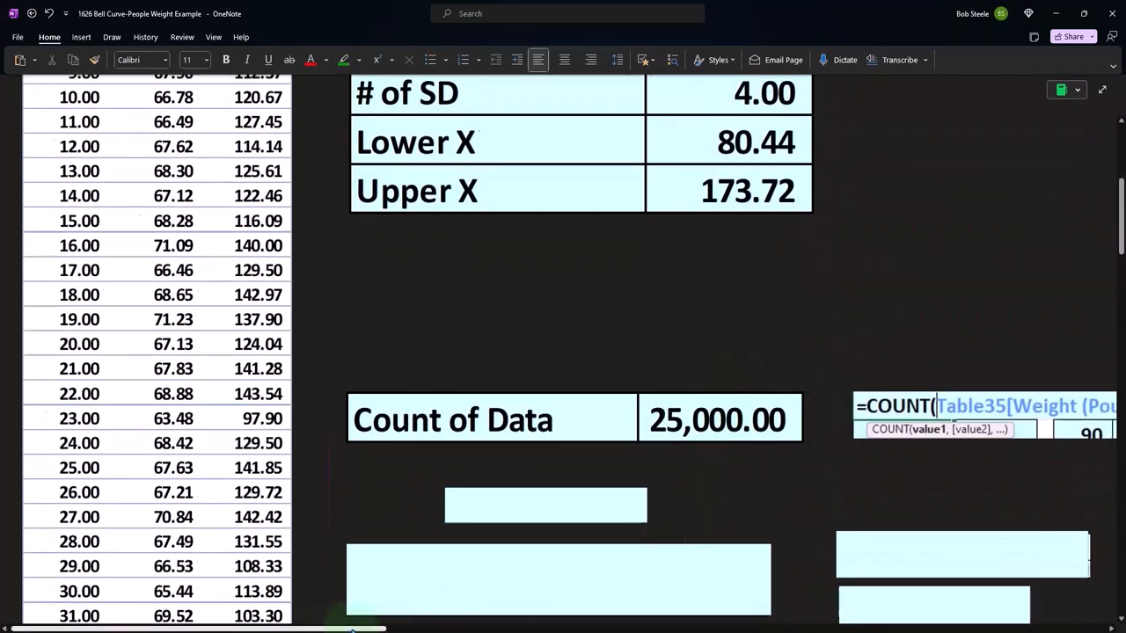
Scroll past weight 174 to the table's Total row of 25,000.00
{"action": "scroll", "scroll_direction": "down", "scroll_amount": 3}
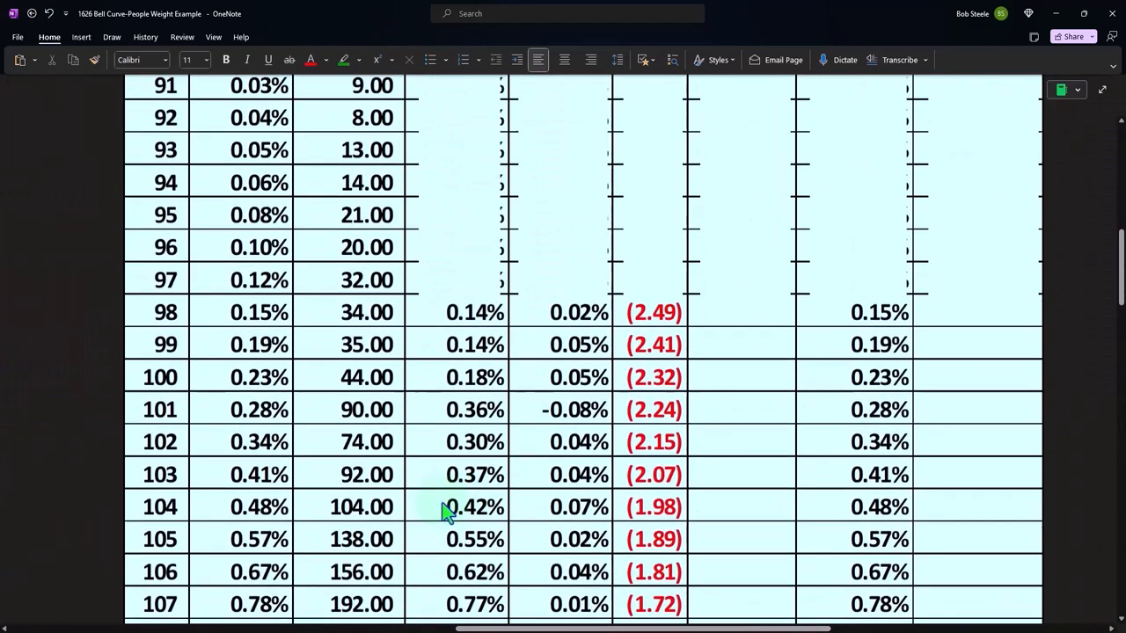
{"action": "scroll", "scroll_direction": "down", "scroll_amount": 3}
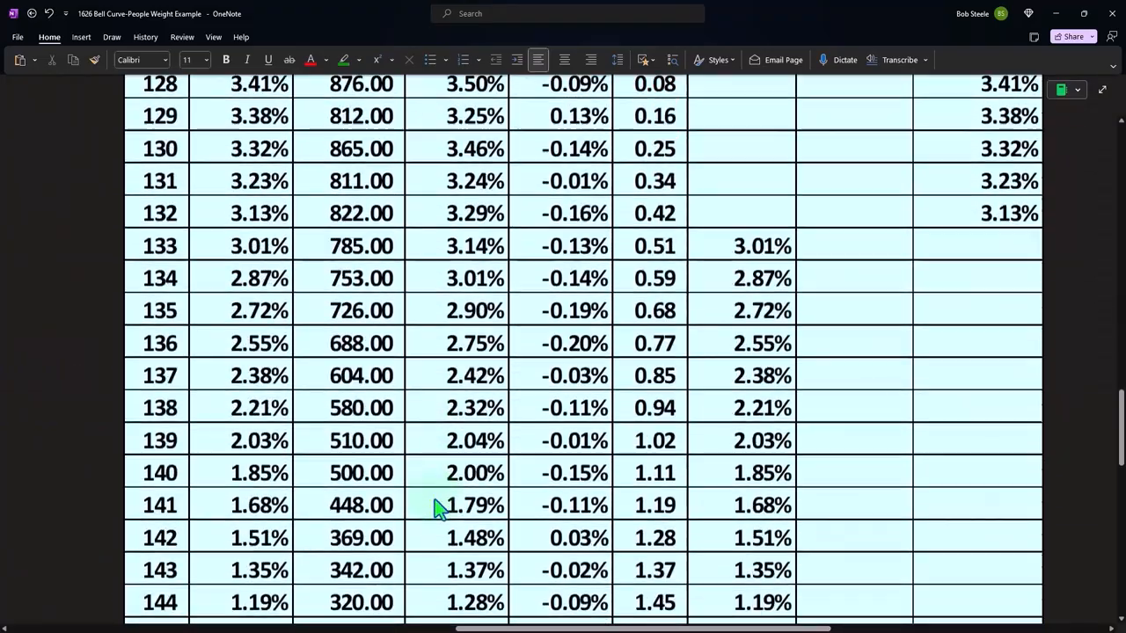
{"action": "scroll", "scroll_direction": "down", "scroll_amount": 3}
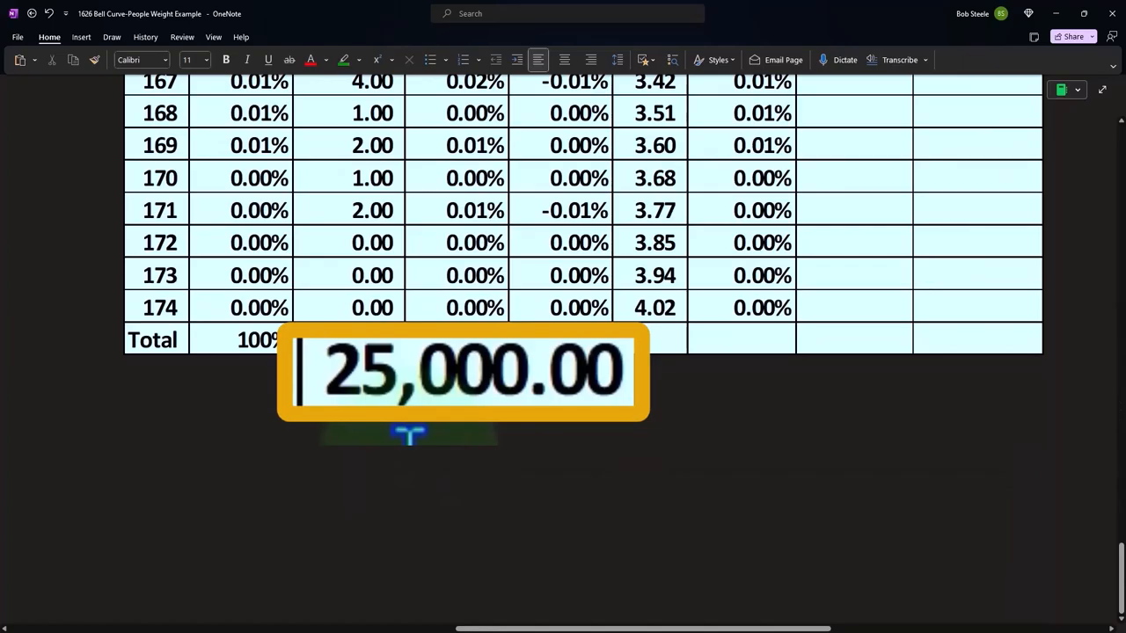
{"action": "scroll", "scroll_direction": "down", "scroll_amount": 3}
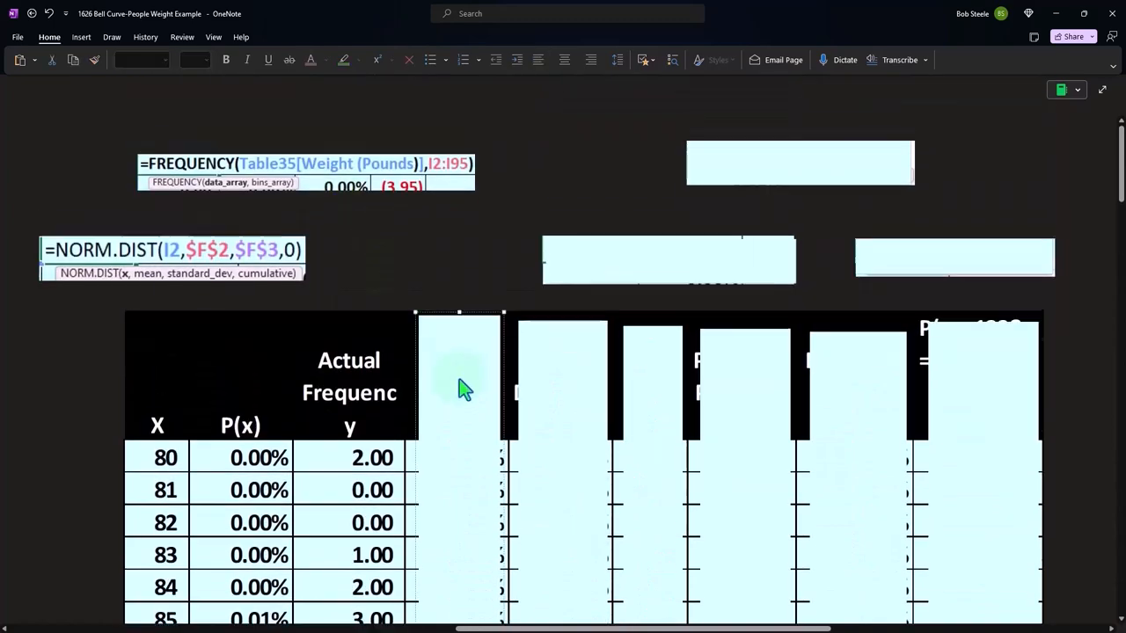
{"action": "scroll", "scroll_direction": "down", "scroll_amount": 3}
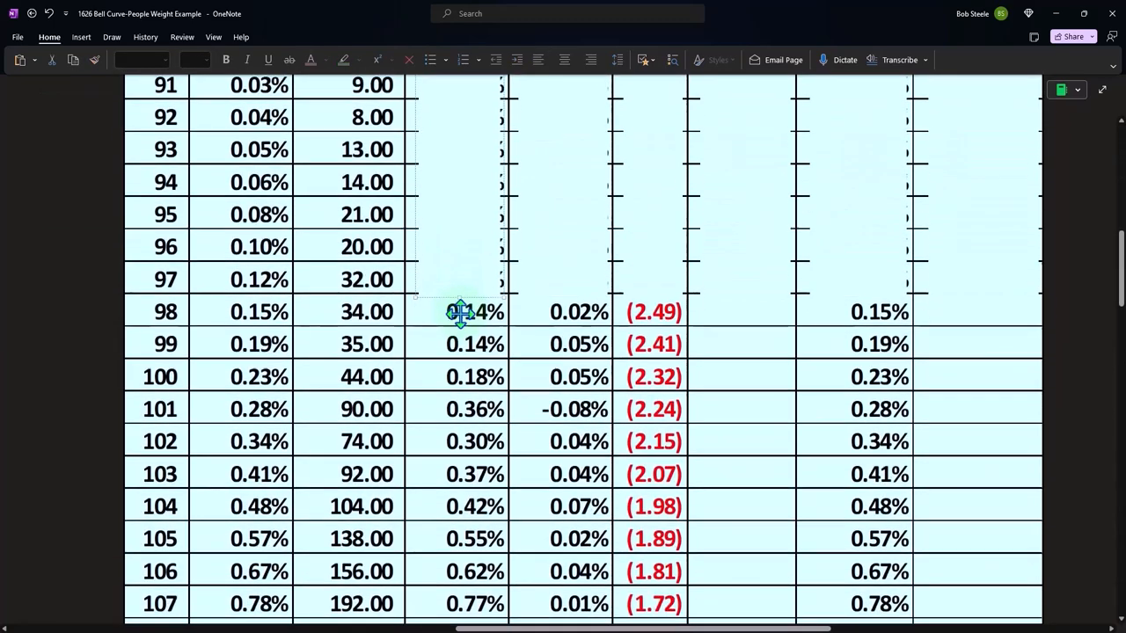
{"action": "scroll", "scroll_direction": "down", "scroll_amount": 3}
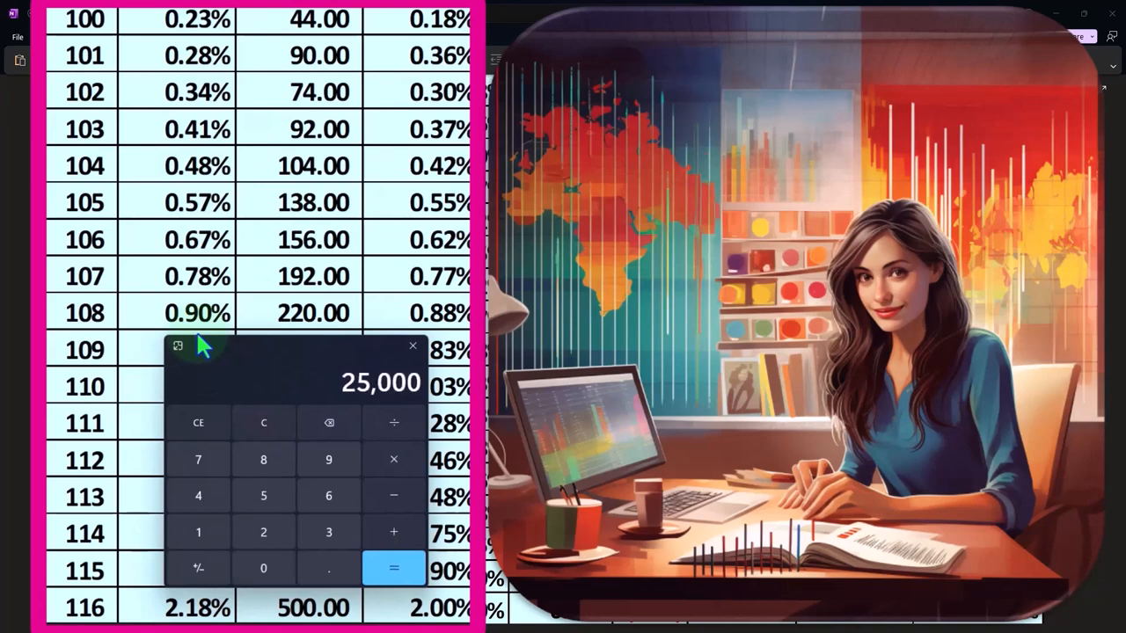
{"action": "left_click", "coordinate": [263, 423]}
{"action": "type", "text": "0.009"}
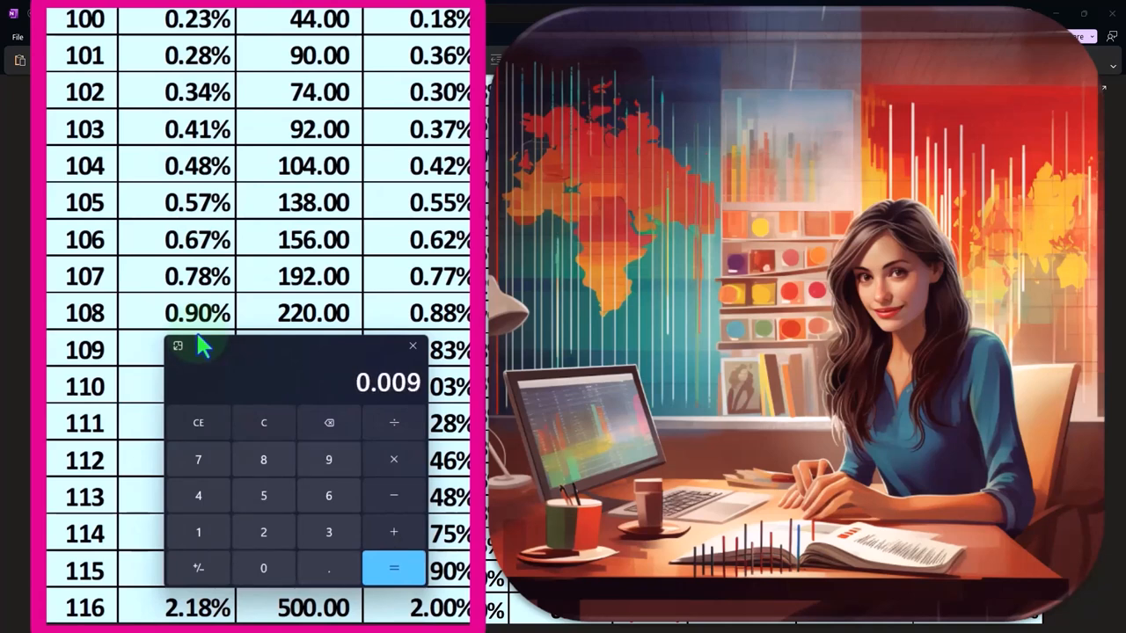
{"action": "left_click", "coordinate": [393, 568]}
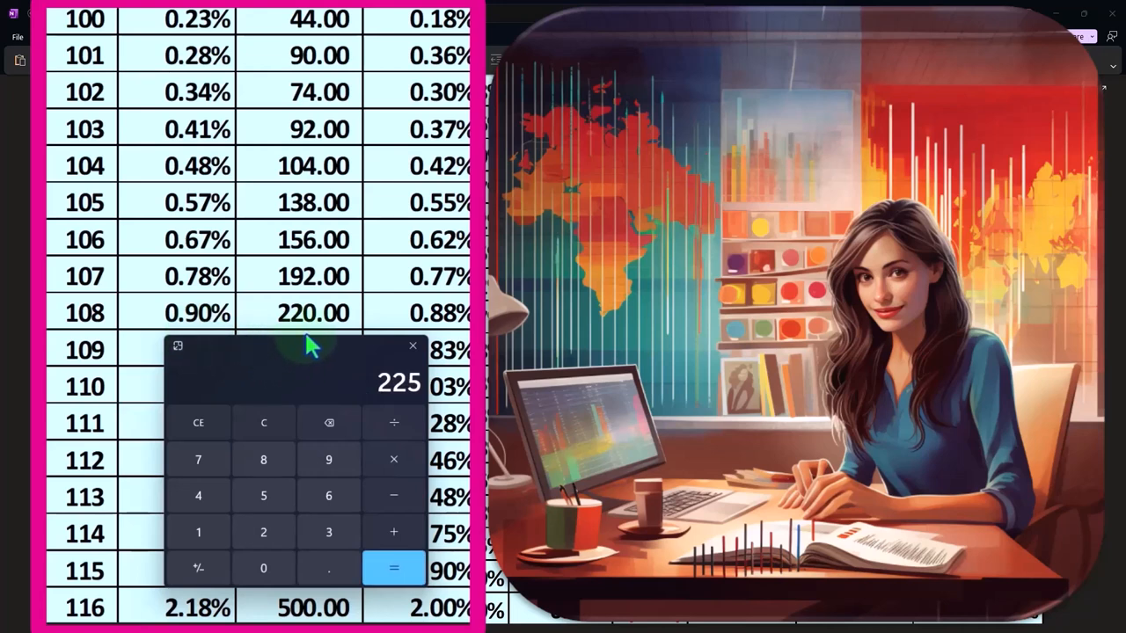
{"action": "scroll", "scroll_direction": "down", "scroll_amount": 3}
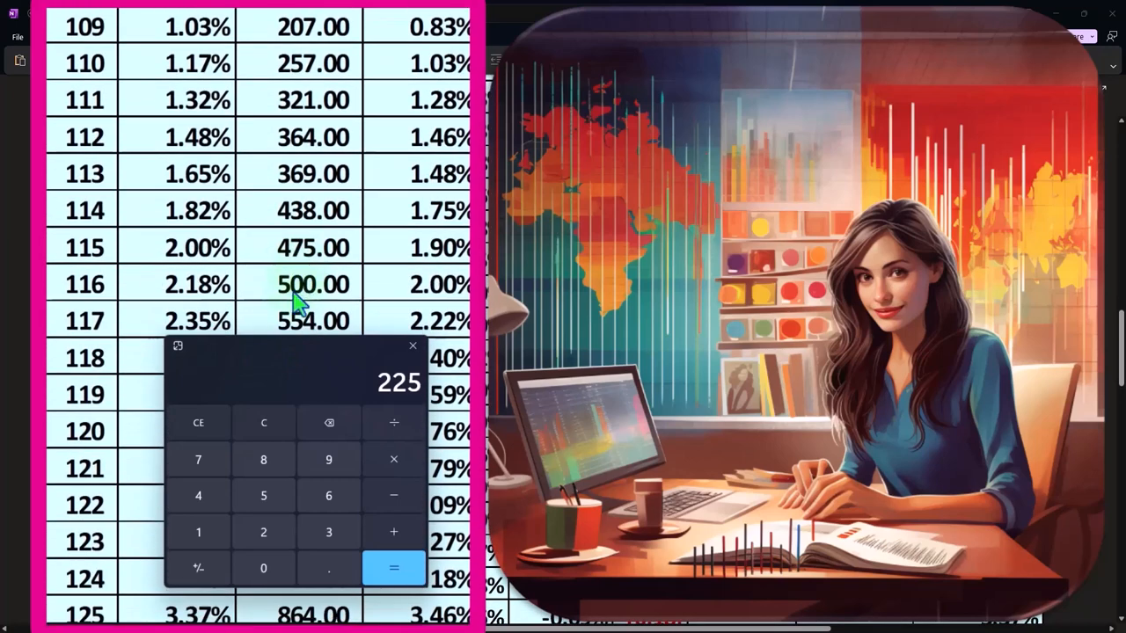
{"action": "left_click", "coordinate": [263, 423]}
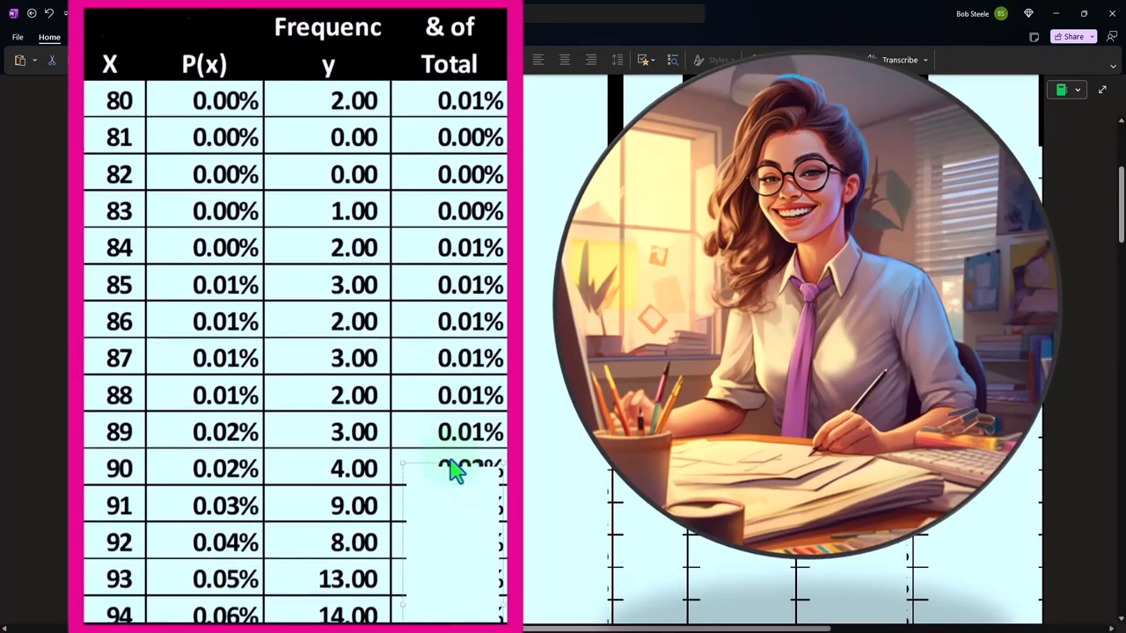
Scroll the table to weight 109's 0.83% of Total to verify it with 207 ÷ 25000
{"action": "scroll", "scroll_direction": "down", "scroll_amount": 3}
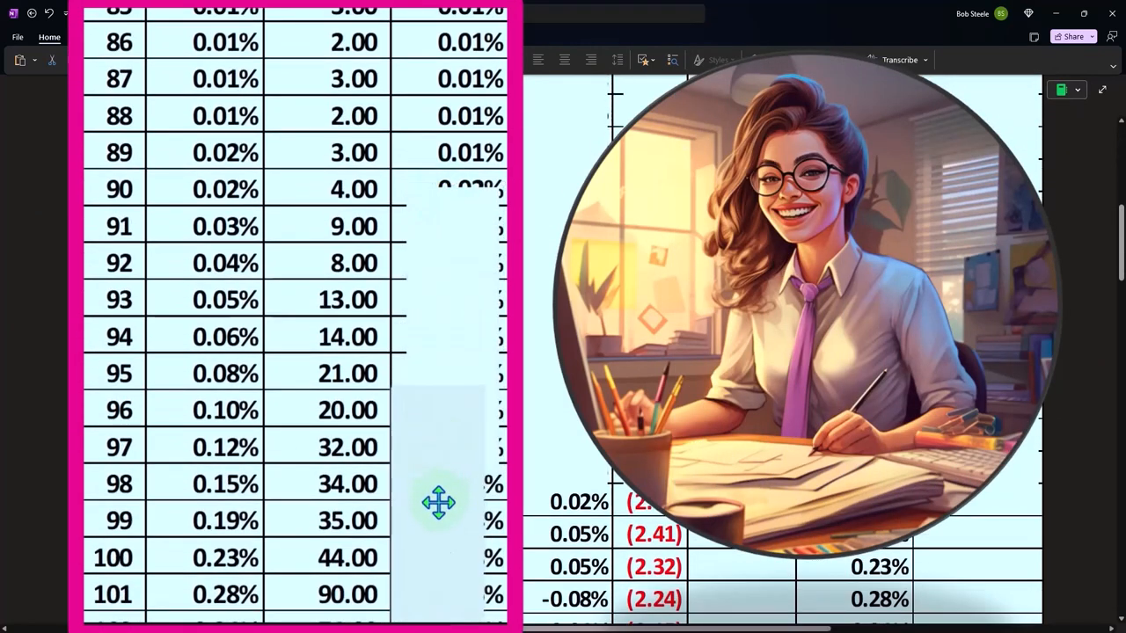
{"action": "scroll", "scroll_direction": "down", "scroll_amount": 3}
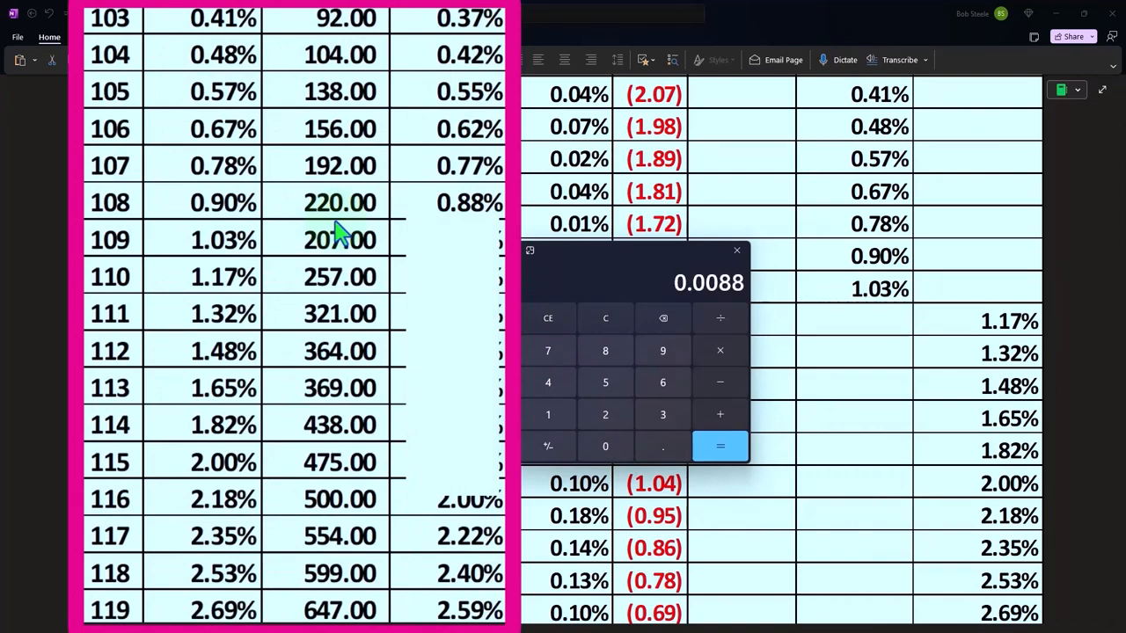
{"action": "mouse_move", "coordinate": [482, 228]}
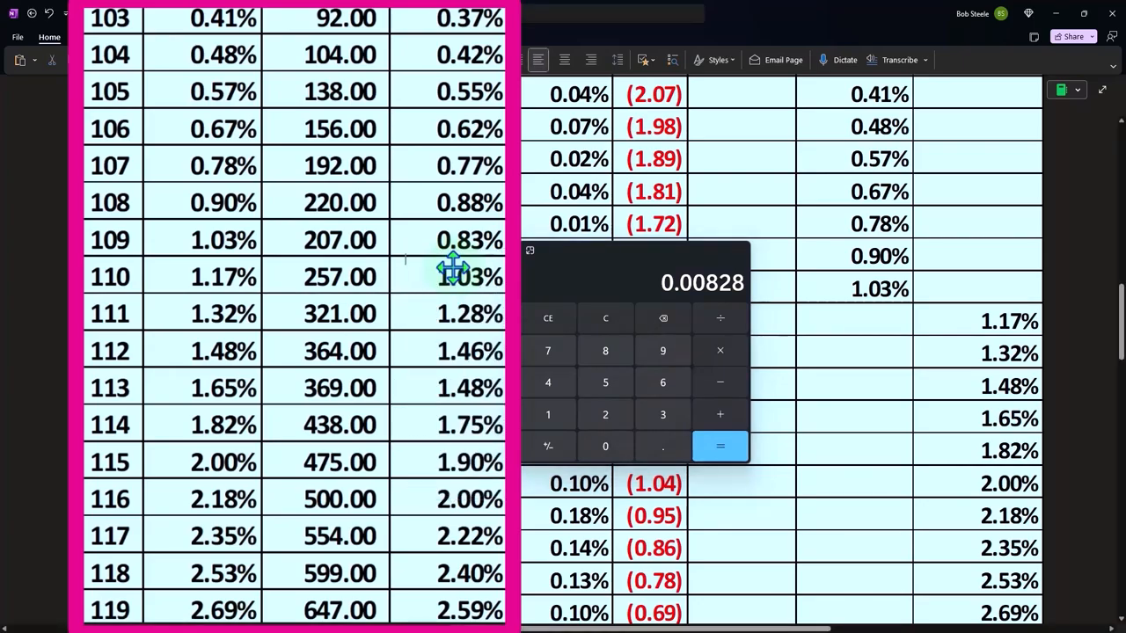
{"action": "scroll", "scroll_direction": "down", "scroll_amount": 3}
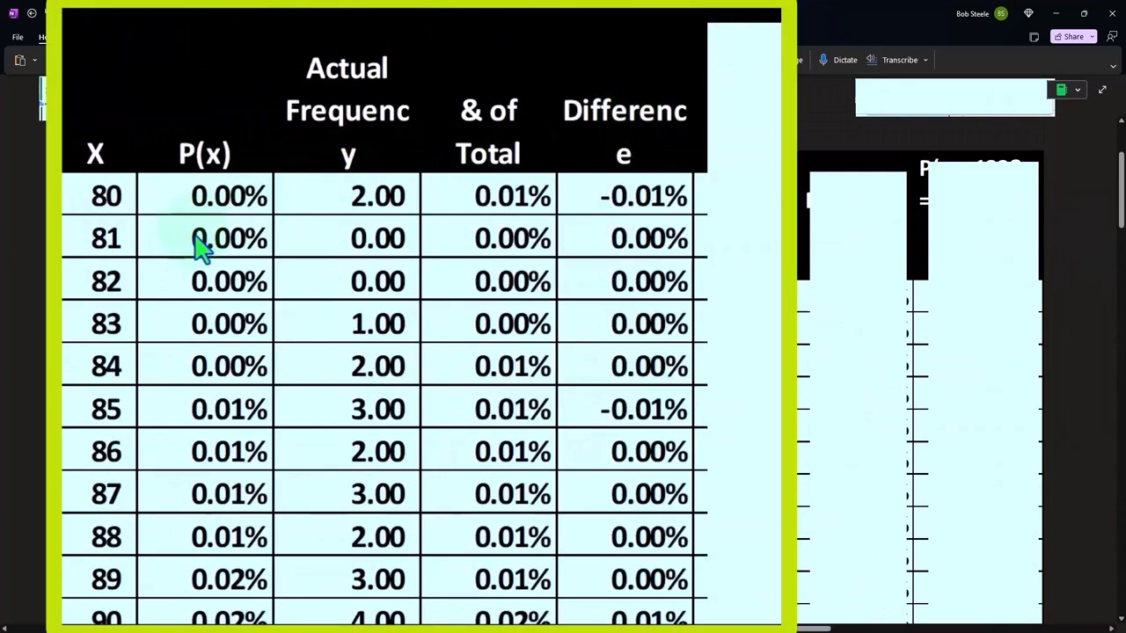
{"action": "mouse_move", "coordinate": [216, 347]}
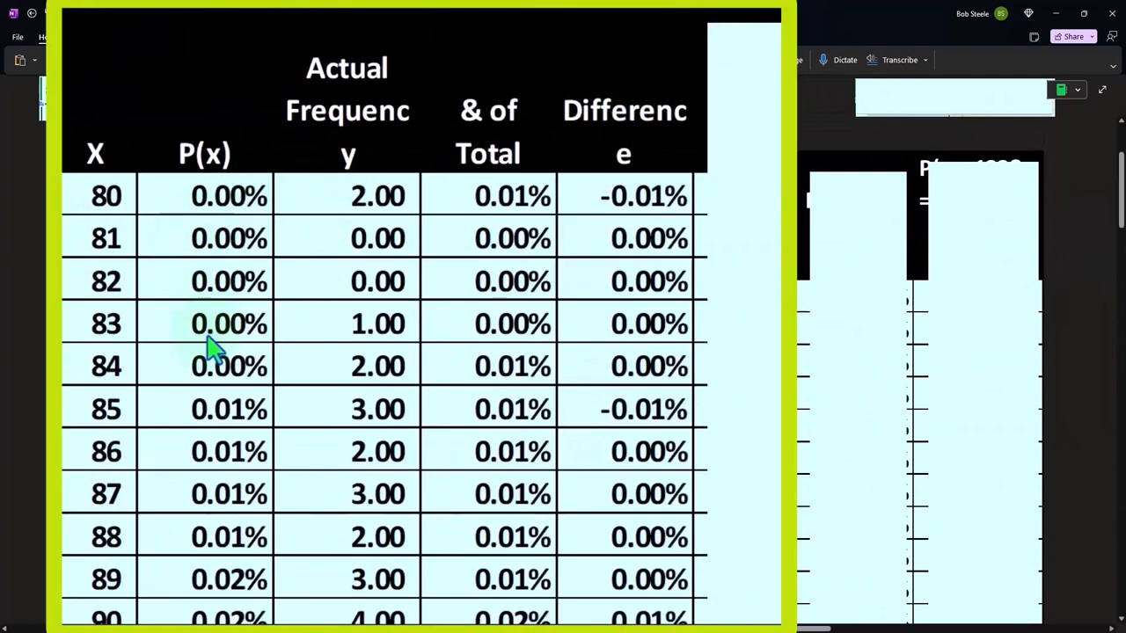
{"action": "mouse_move", "coordinate": [480, 411]}
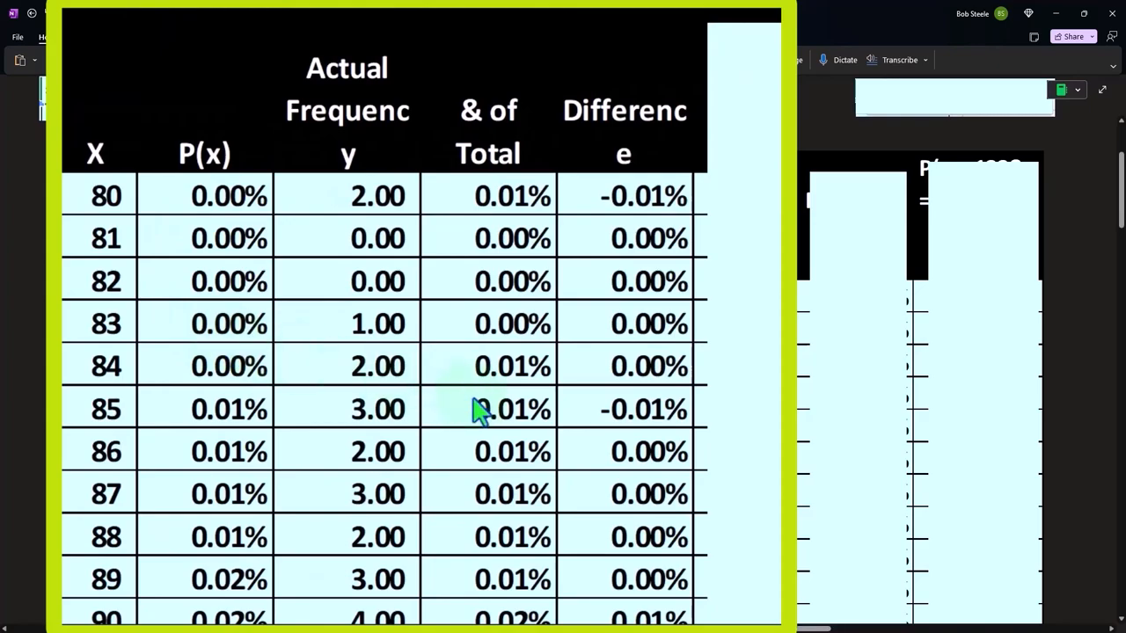
{"action": "scroll", "scroll_direction": "down", "scroll_amount": 3}
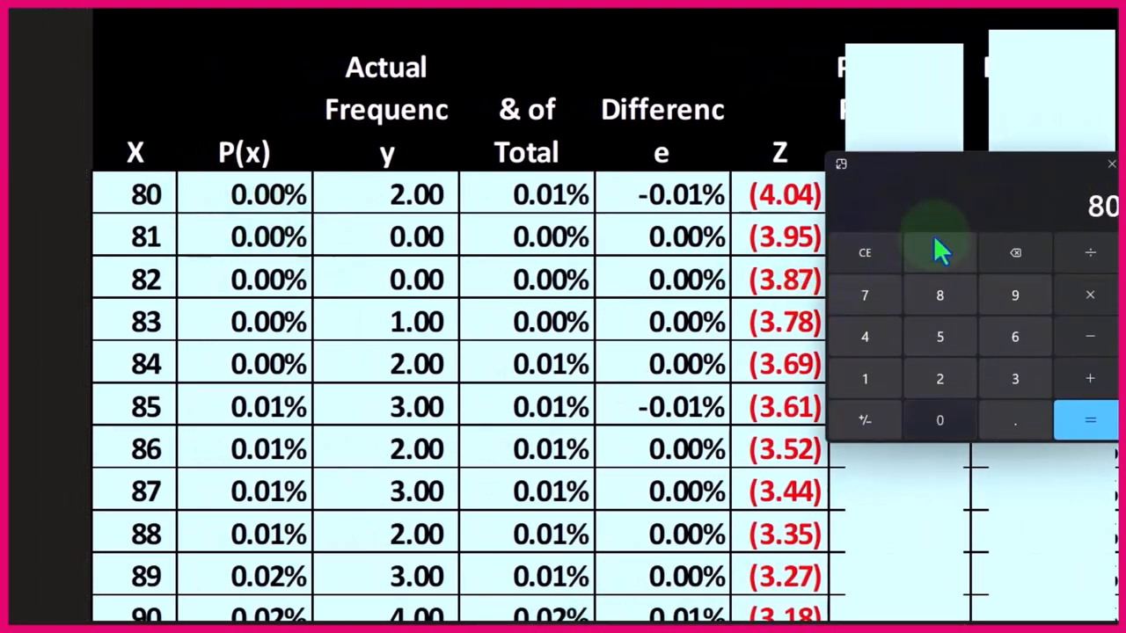
Clear the calculator and compute (80 − 127.08) ÷ 11.66 to confirm Z of (4.04)
{"action": "left_click", "coordinate": [864, 420]}
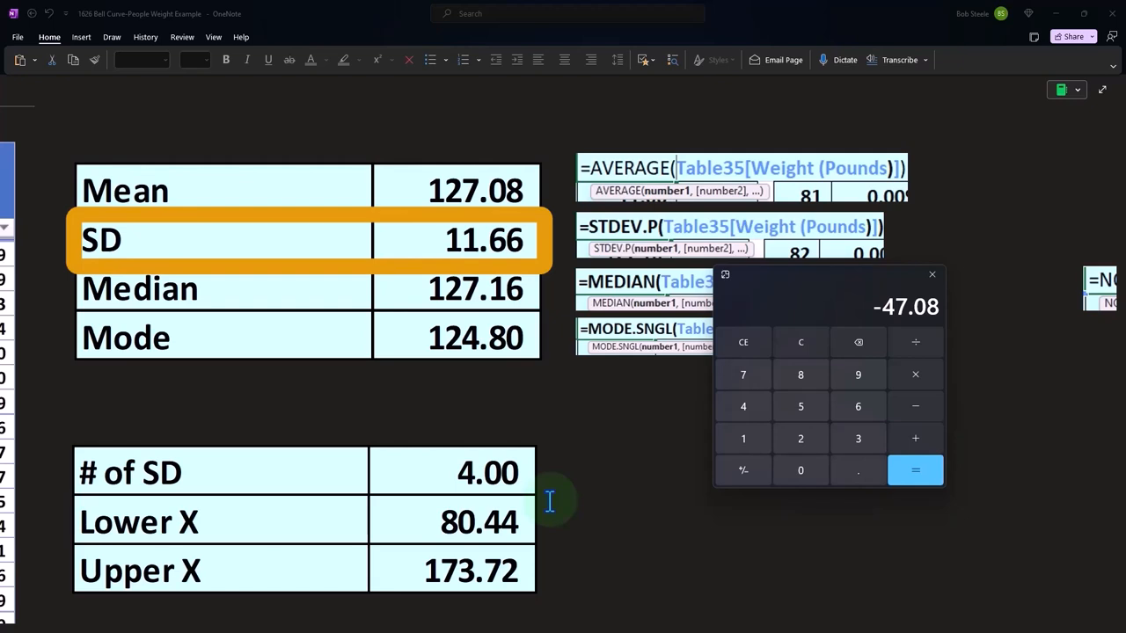
{"action": "left_click", "coordinate": [915, 470]}
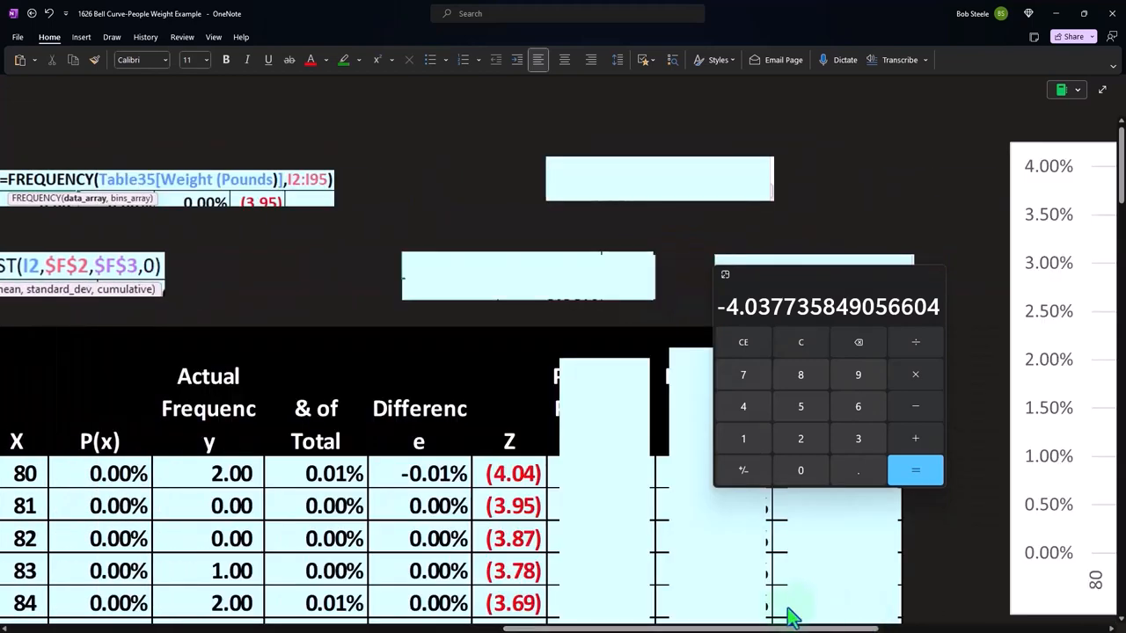
{"action": "scroll", "scroll_direction": "down", "scroll_amount": 3}
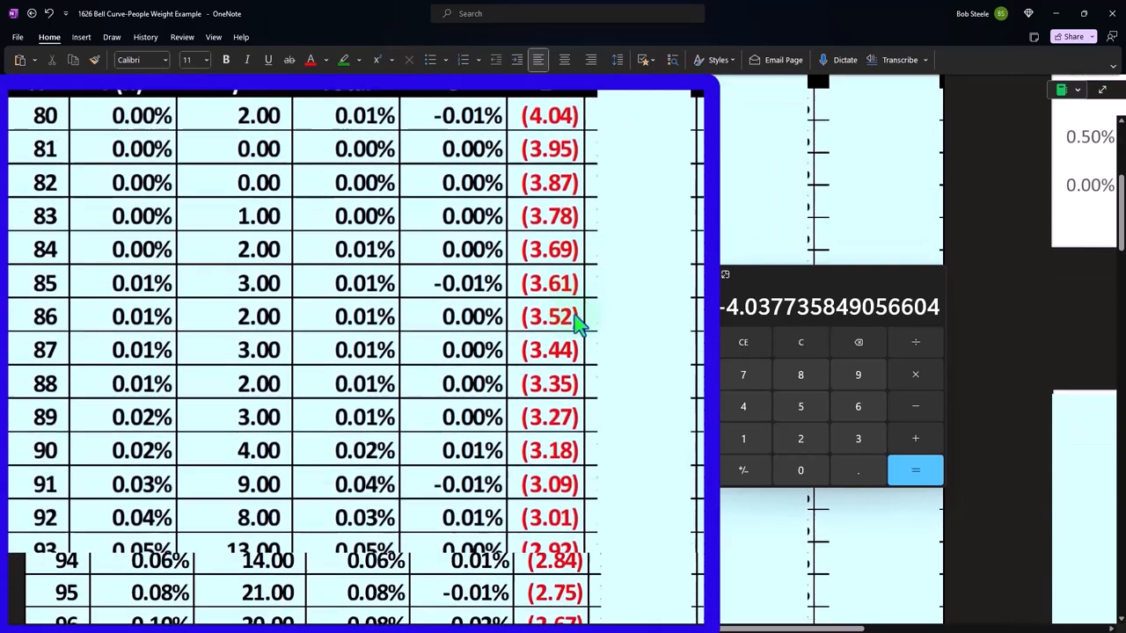
{"action": "scroll", "scroll_direction": "down", "scroll_amount": 3}
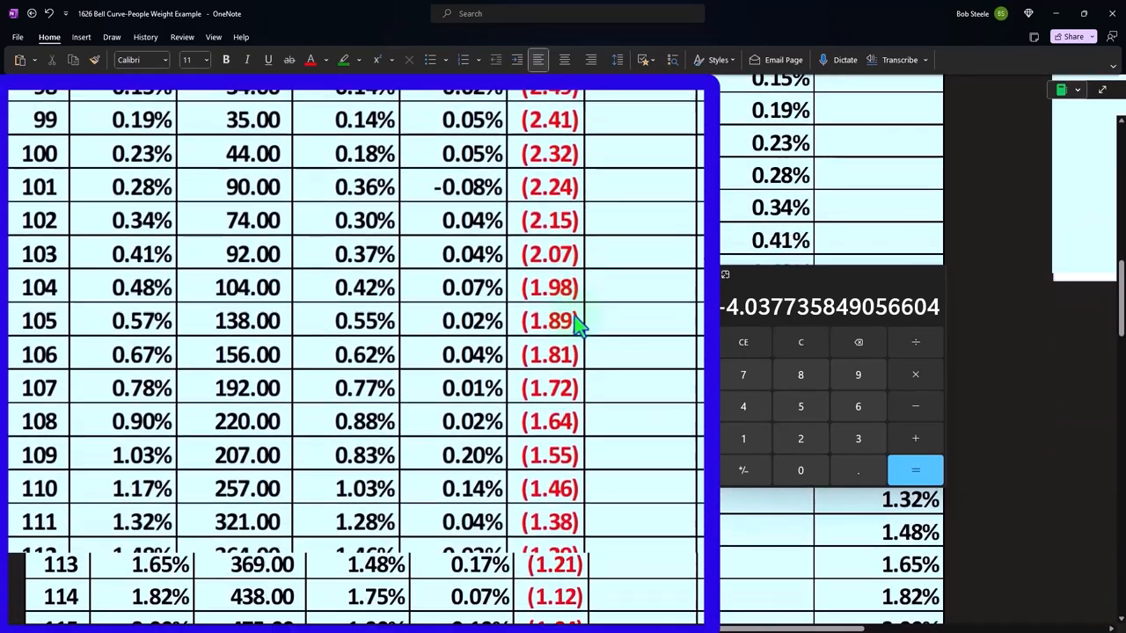
{"action": "scroll", "scroll_direction": "down", "scroll_amount": 3}
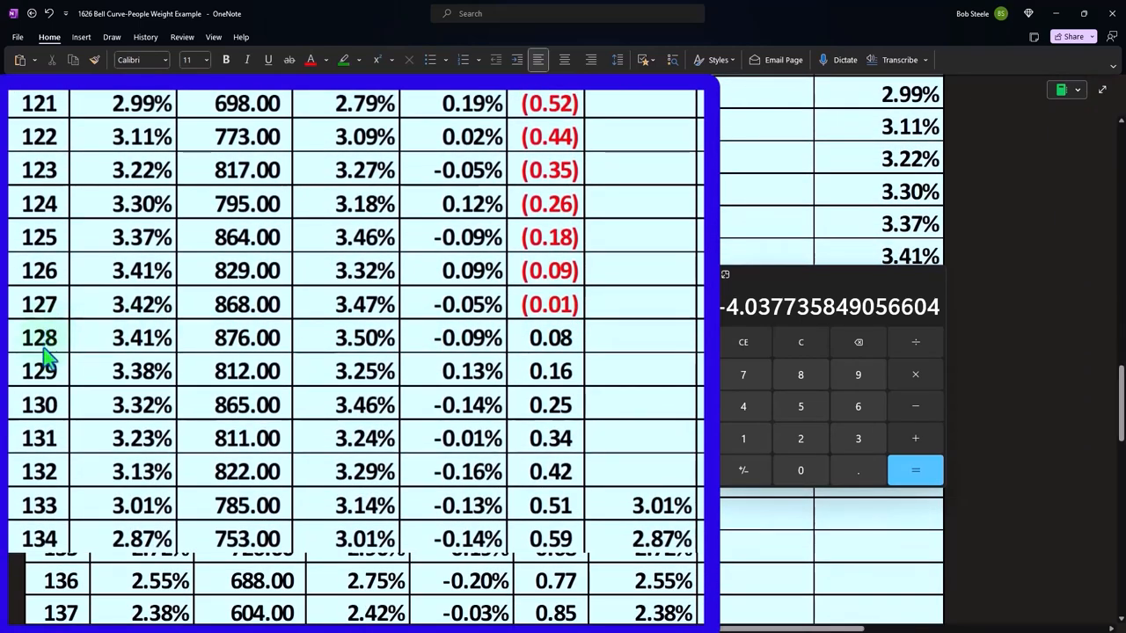
{"action": "mouse_move", "coordinate": [555, 361]}
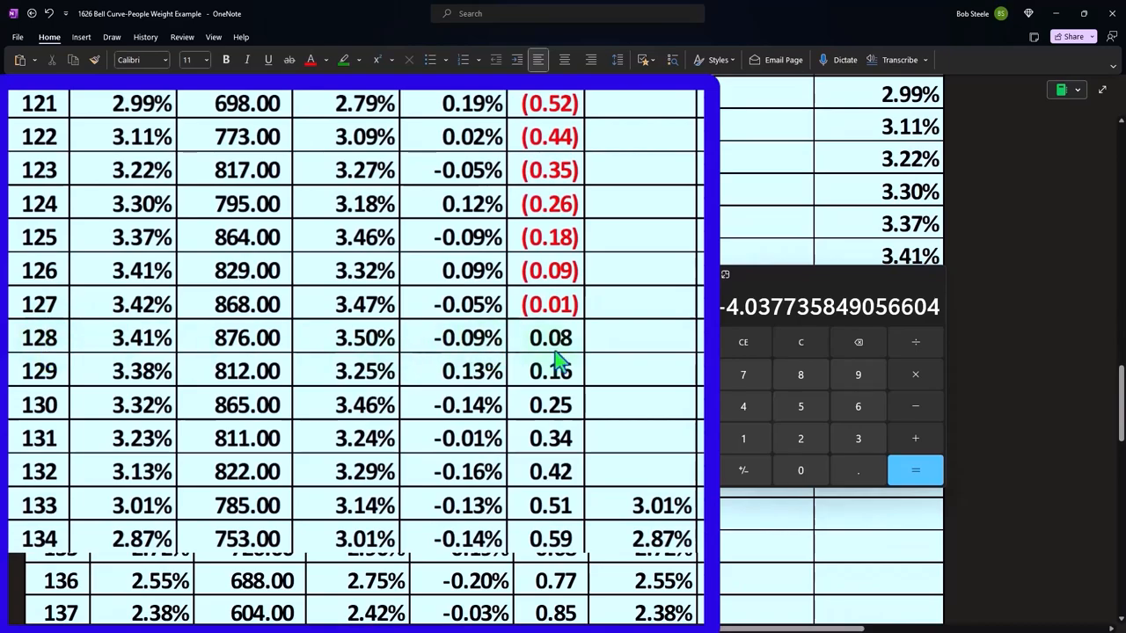
{"action": "scroll", "scroll_direction": "down", "scroll_amount": 3}
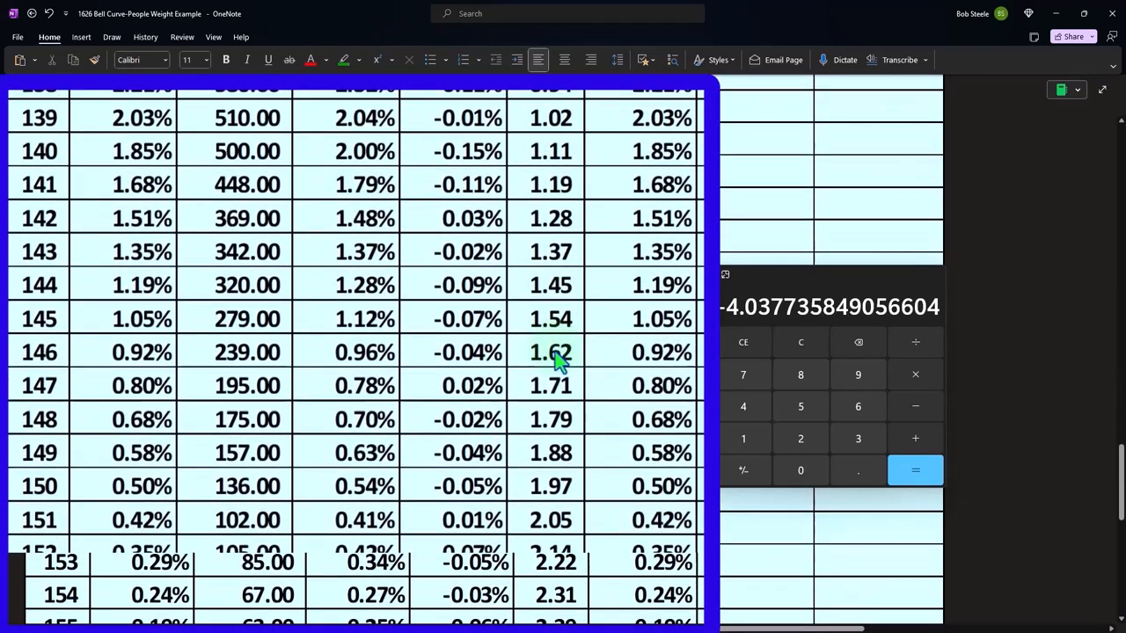
{"action": "scroll", "scroll_direction": "down", "scroll_amount": 3}
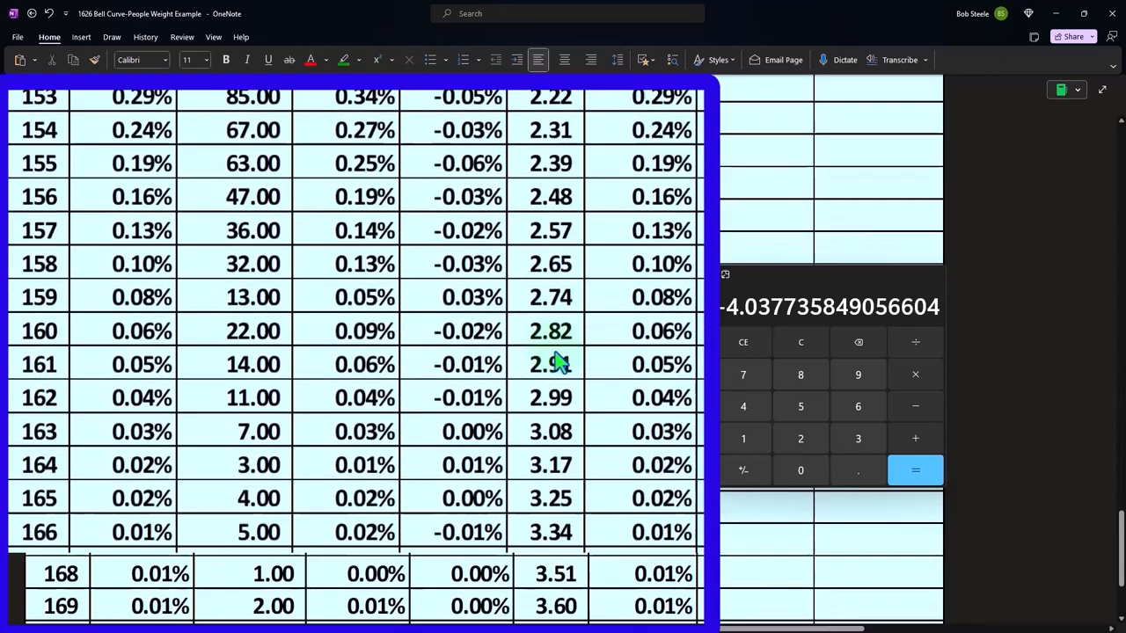
{"action": "scroll", "scroll_direction": "down", "scroll_amount": 3}
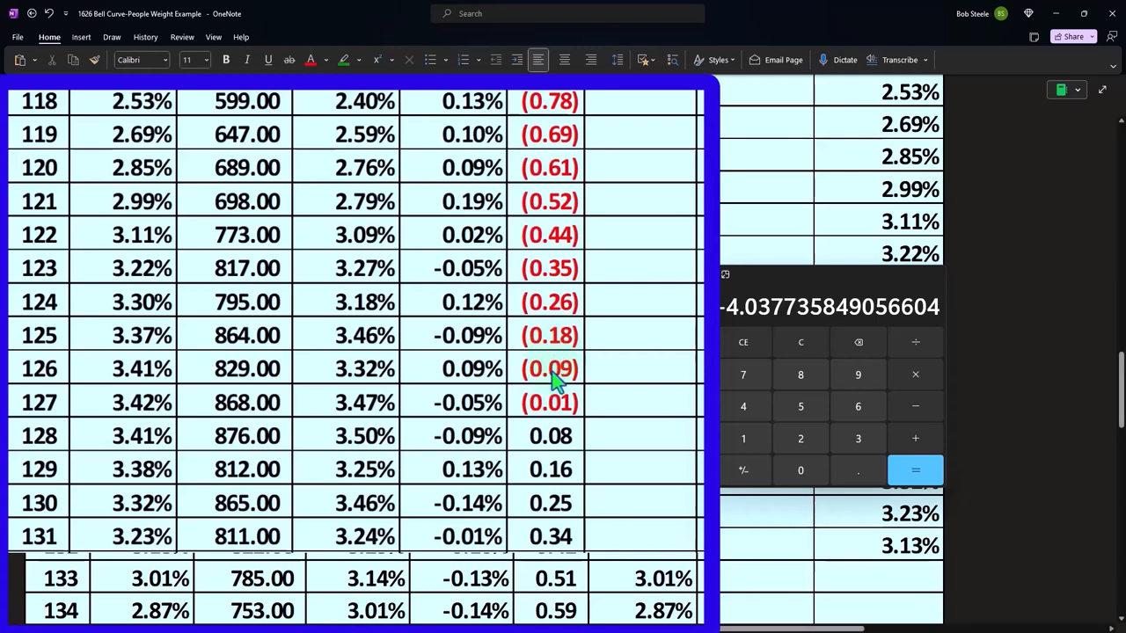
{"action": "mouse_move", "coordinate": [594, 462]}
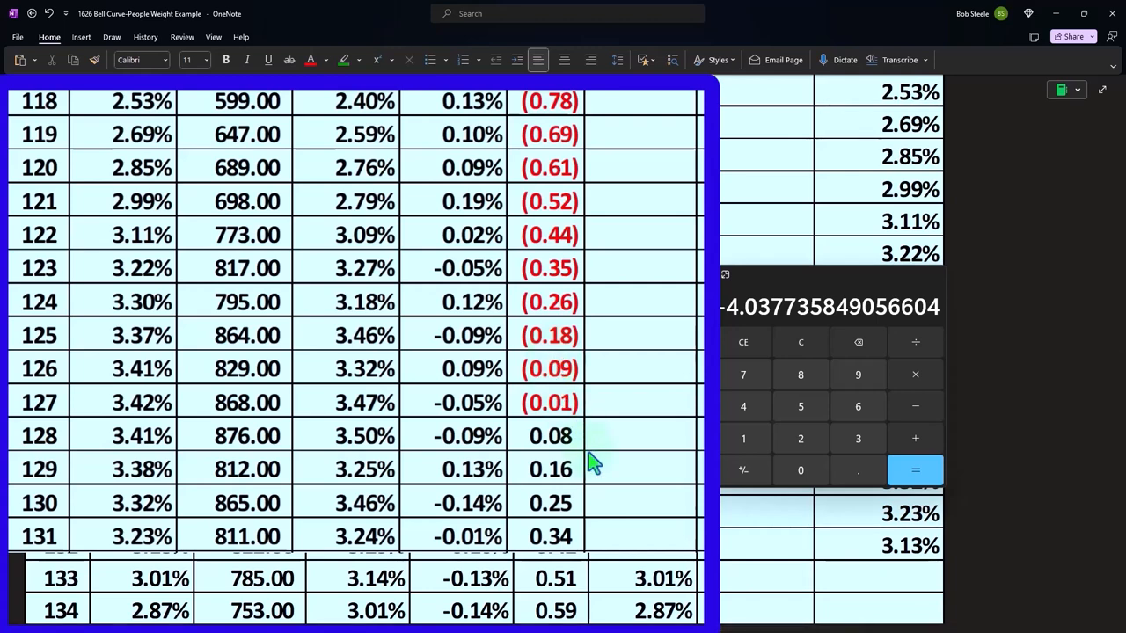